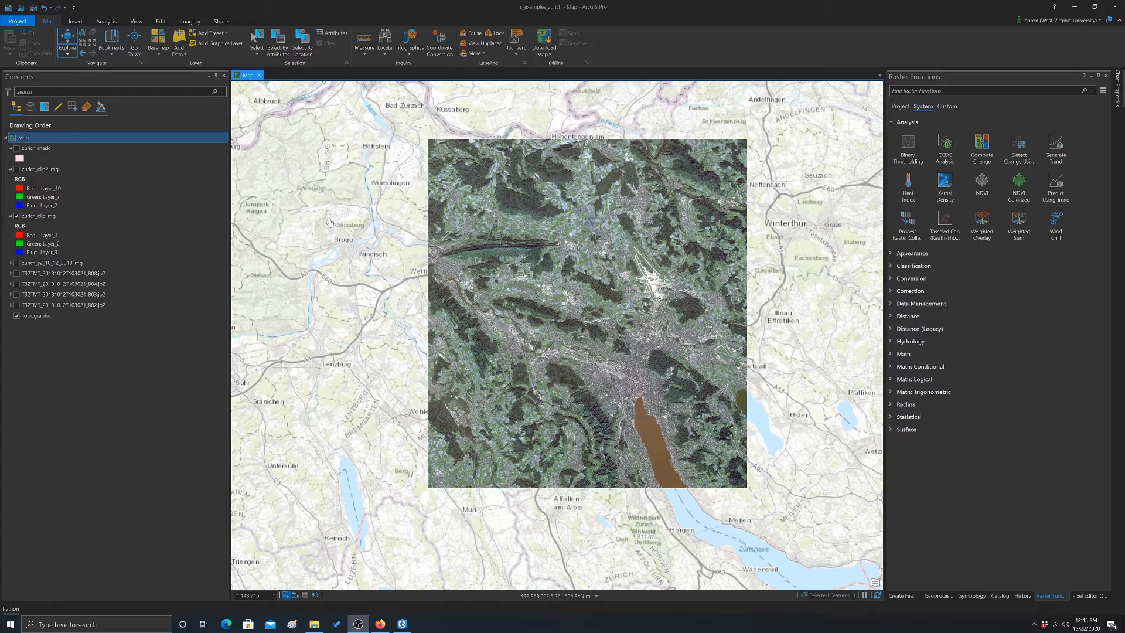
Select zurich_clip.img in Contents as the working image and switch to the Analysis tools
{"action": "left_click", "coordinate": [50, 187]}
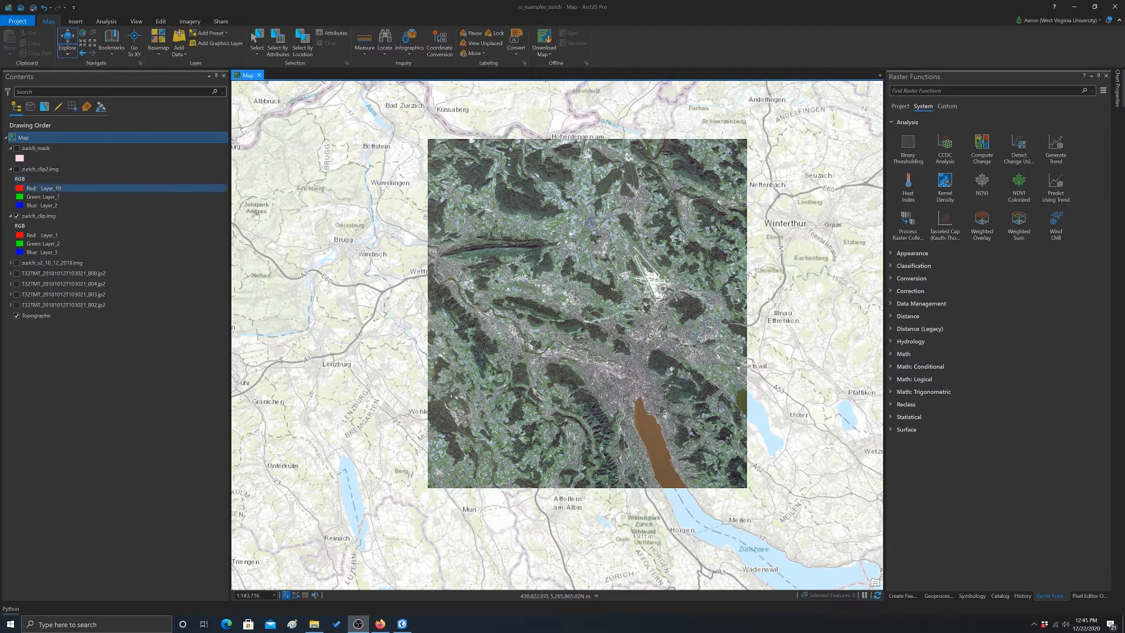
{"action": "left_click", "coordinate": [40, 215]}
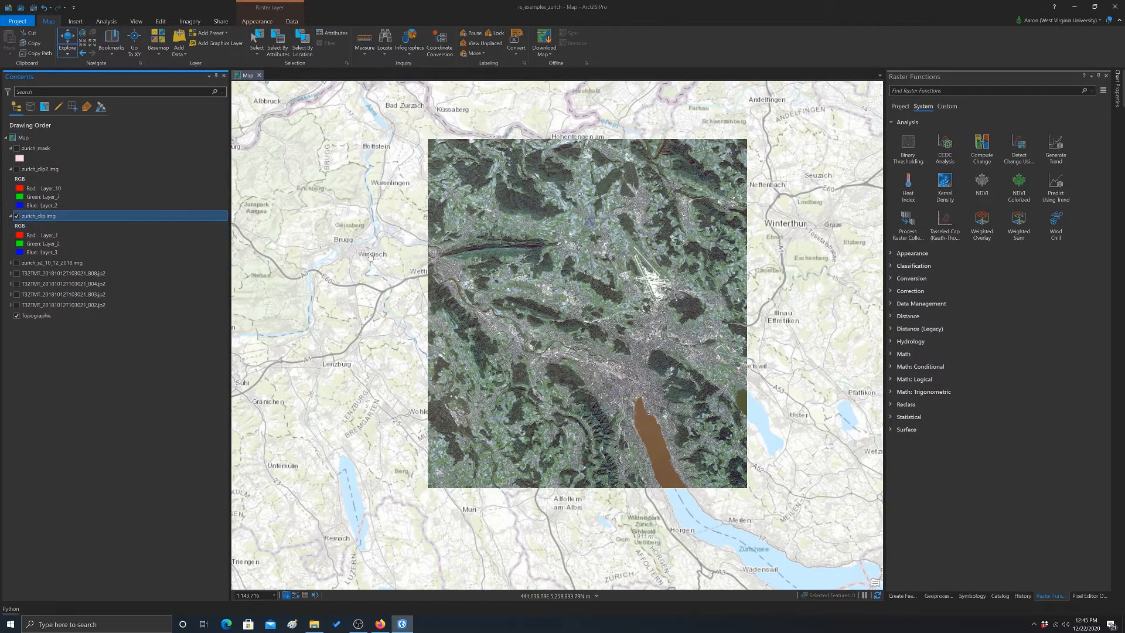
{"action": "left_click", "coordinate": [36, 148]}
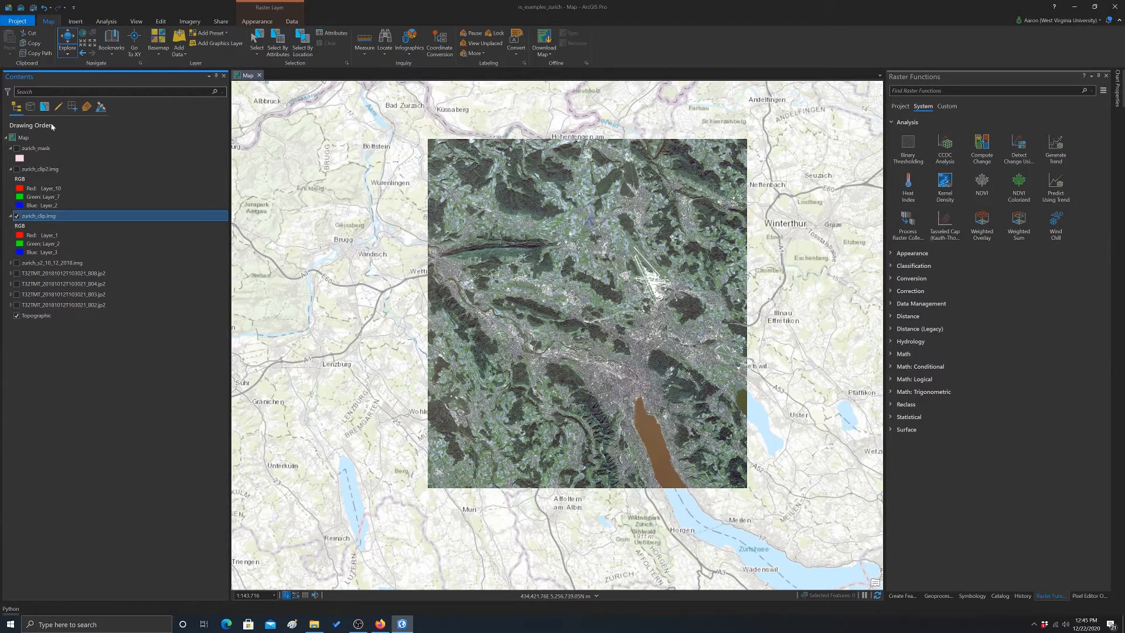
{"action": "left_click", "coordinate": [21, 225]}
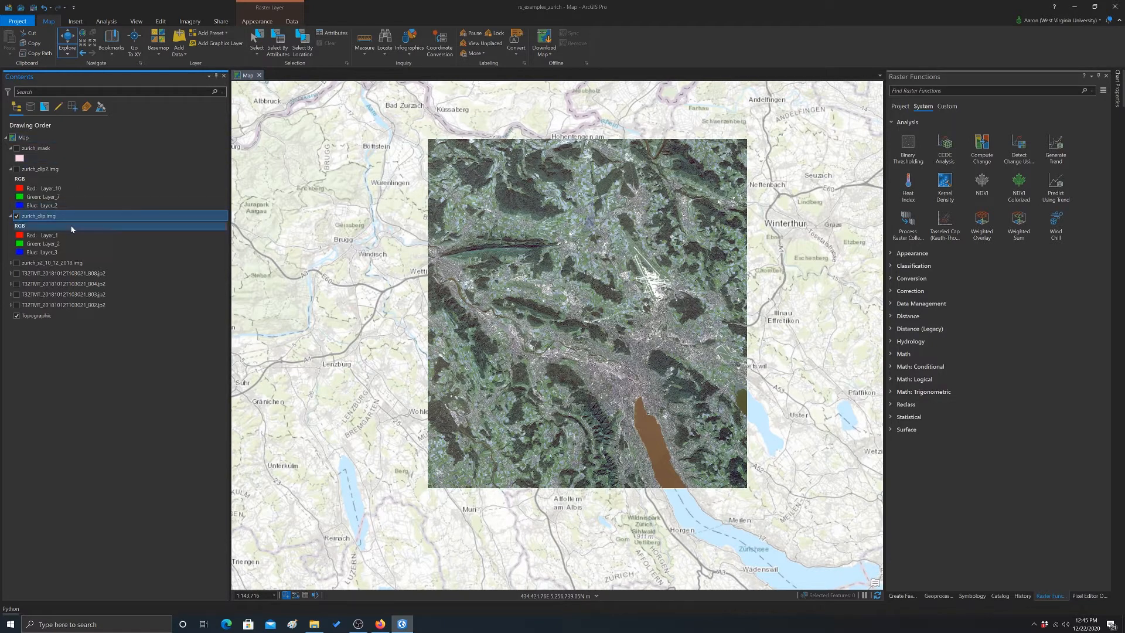
{"action": "left_click", "coordinate": [48, 206]}
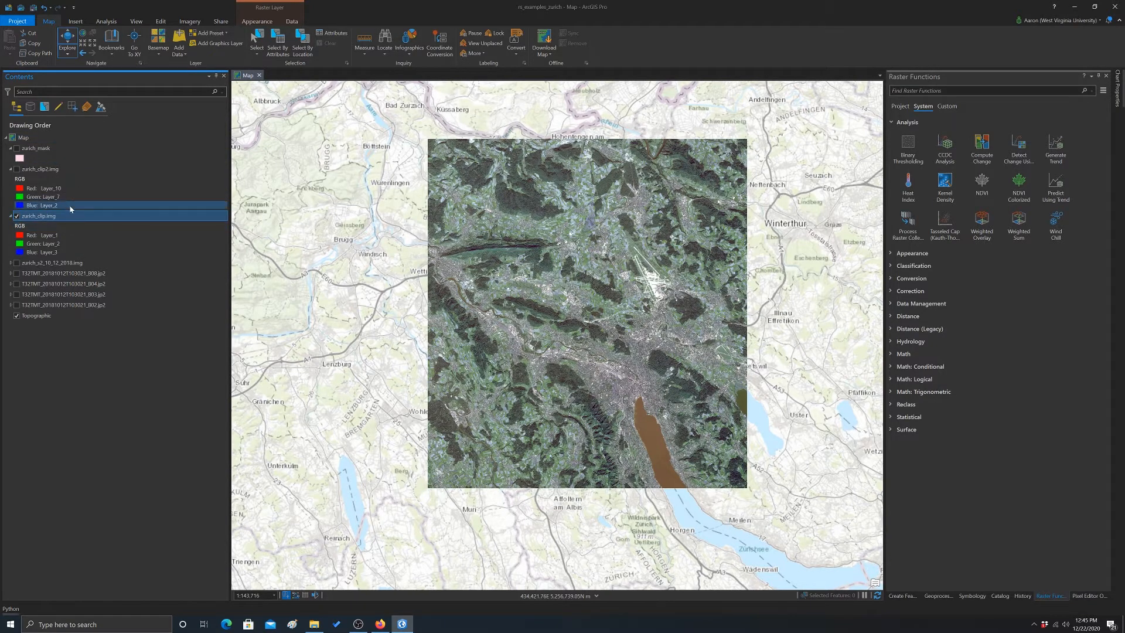
{"action": "left_click", "coordinate": [40, 169]}
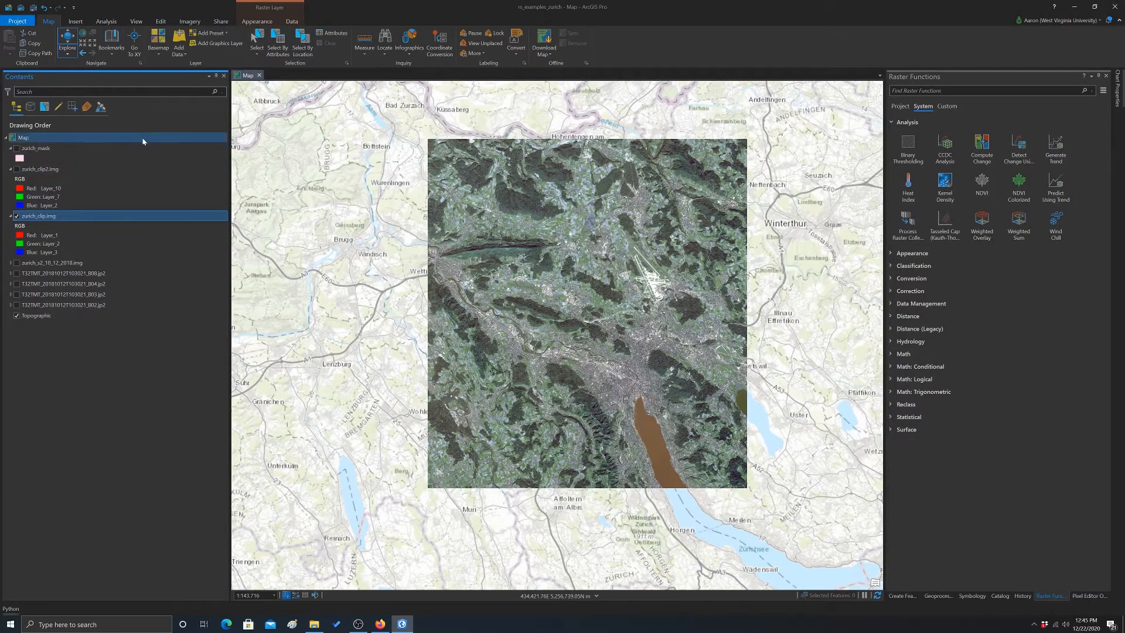
{"action": "left_click", "coordinate": [105, 21]}
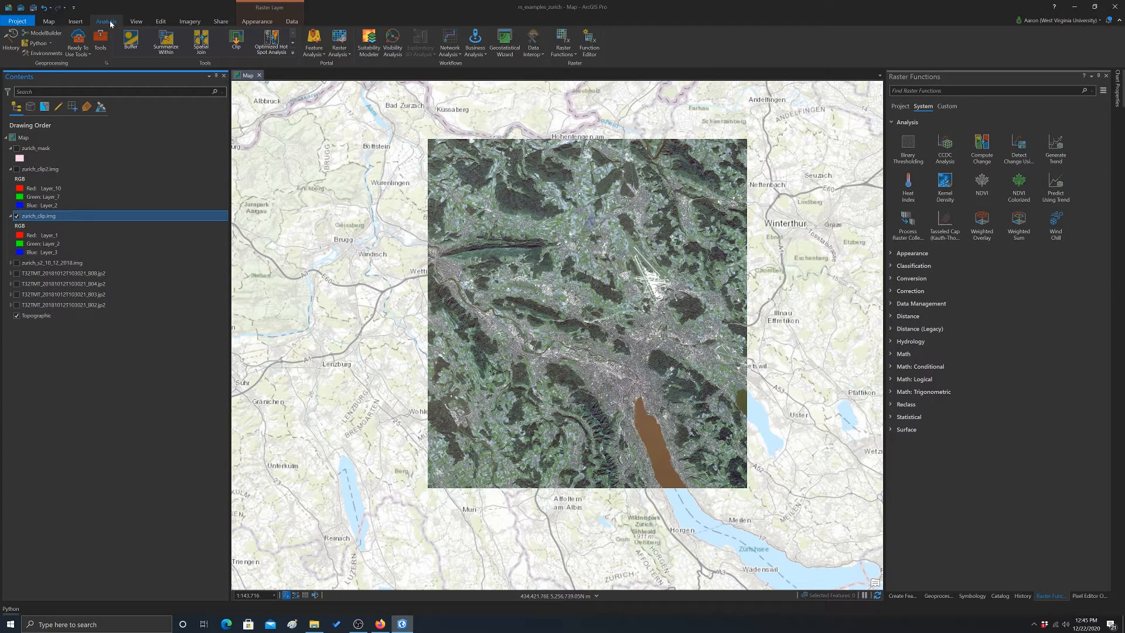
Show the Imagery tab's spectral Indices gallery for the selected image
{"action": "left_click", "coordinate": [190, 21]}
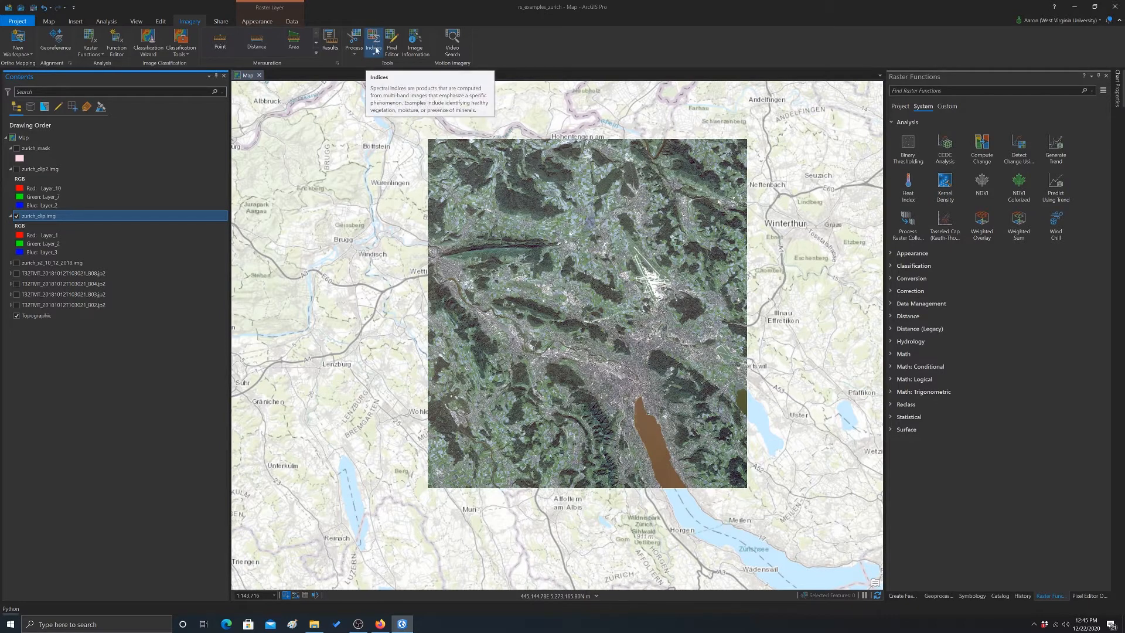
{"action": "left_click", "coordinate": [372, 41]}
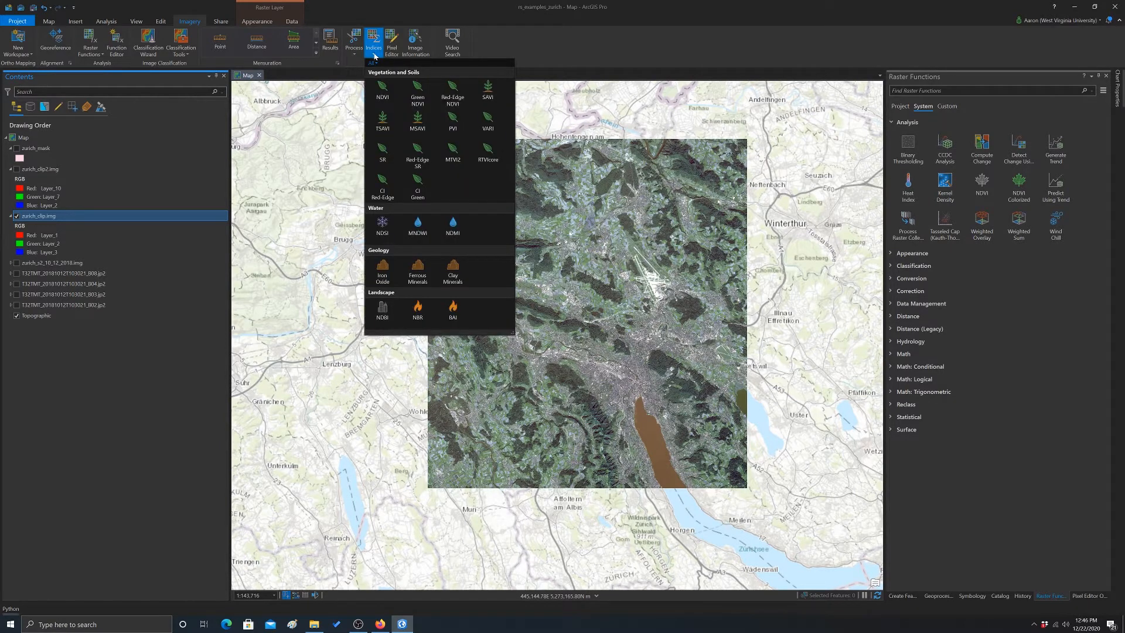
{"action": "mouse_move", "coordinate": [453, 93]}
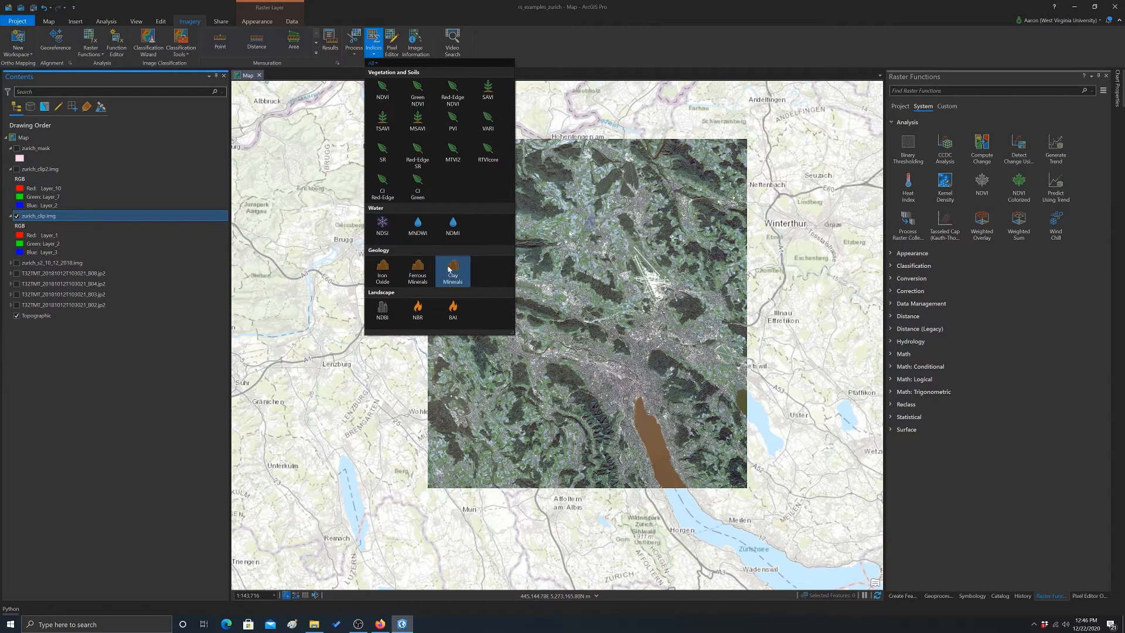
{"action": "mouse_move", "coordinate": [481, 304]}
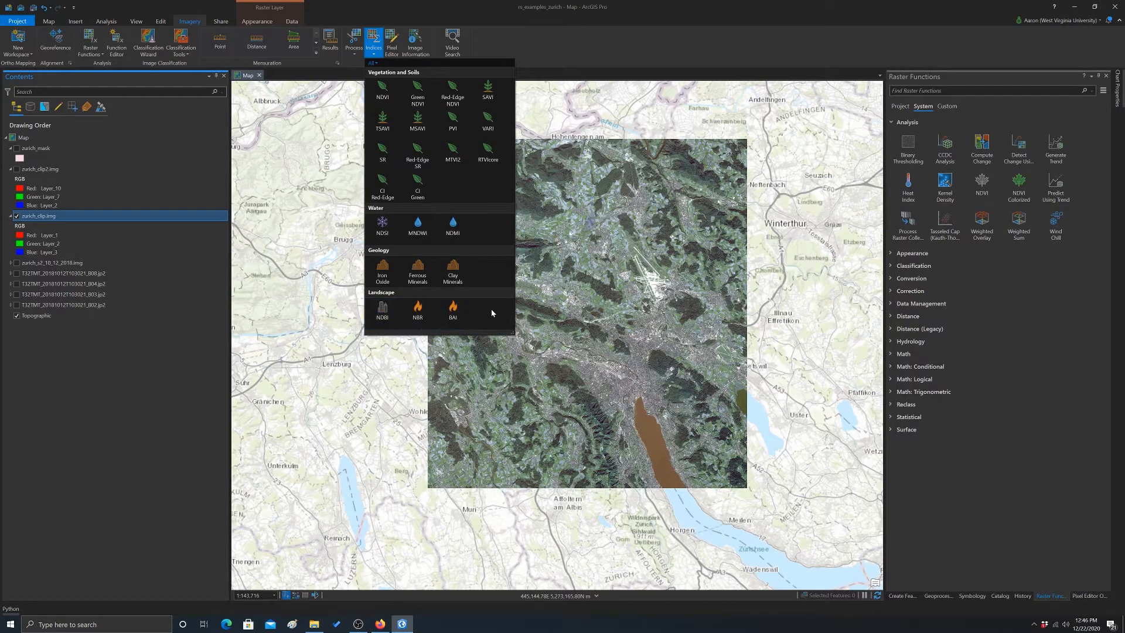
{"action": "mouse_move", "coordinate": [469, 249]}
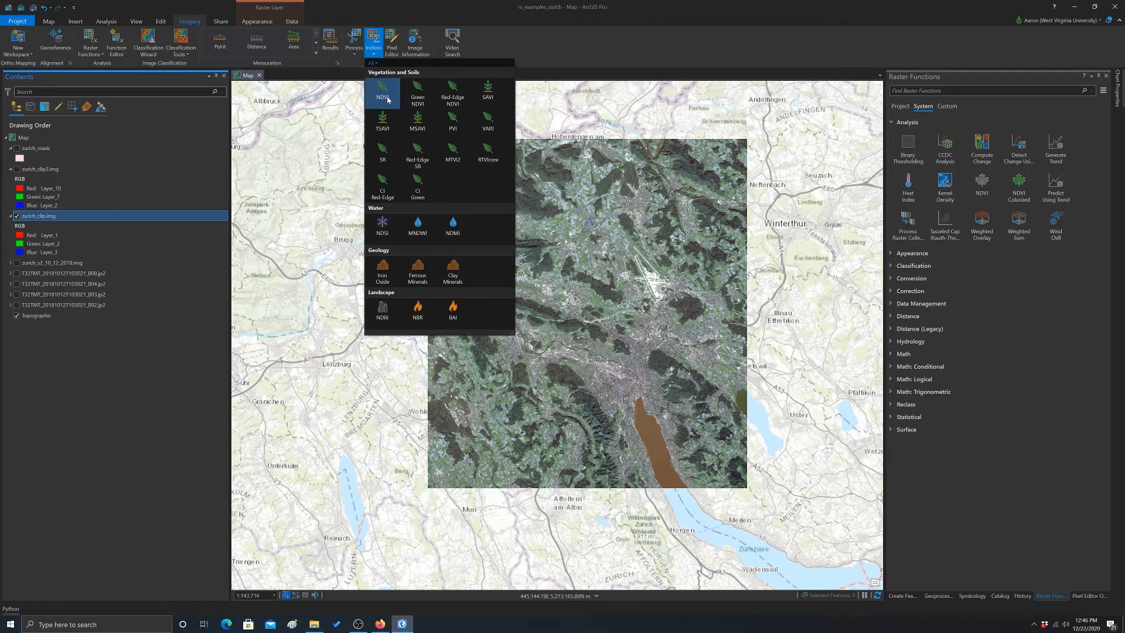
Compute NDVI with NIR band 7 and red band 3 - Layer_3, adding the layer
{"action": "left_click", "coordinate": [382, 94]}
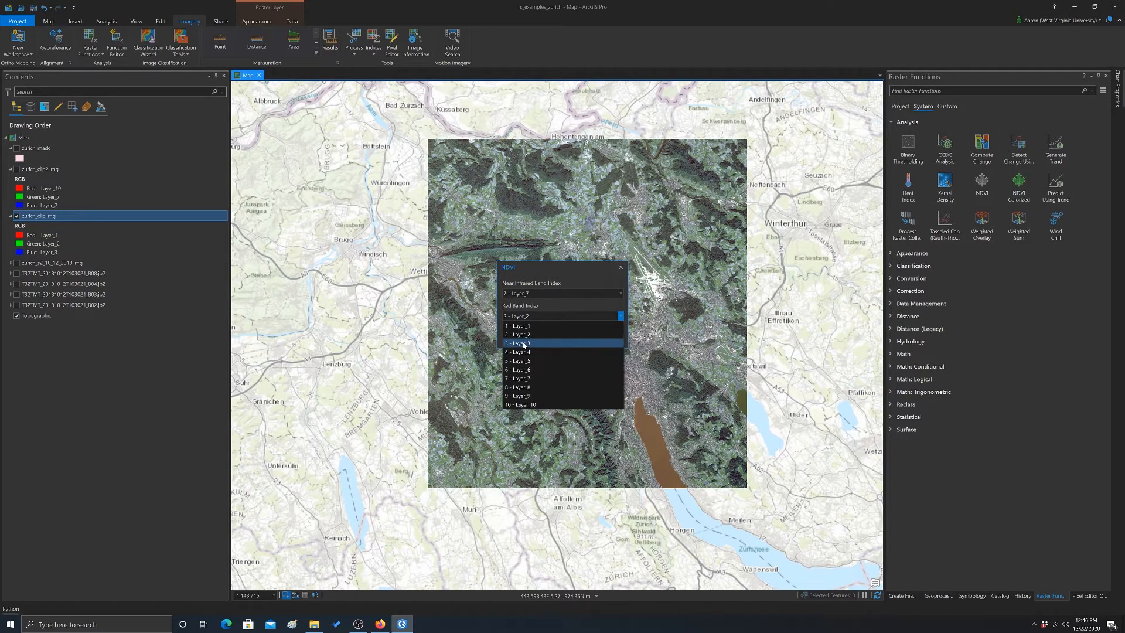
{"action": "left_click", "coordinate": [518, 343]}
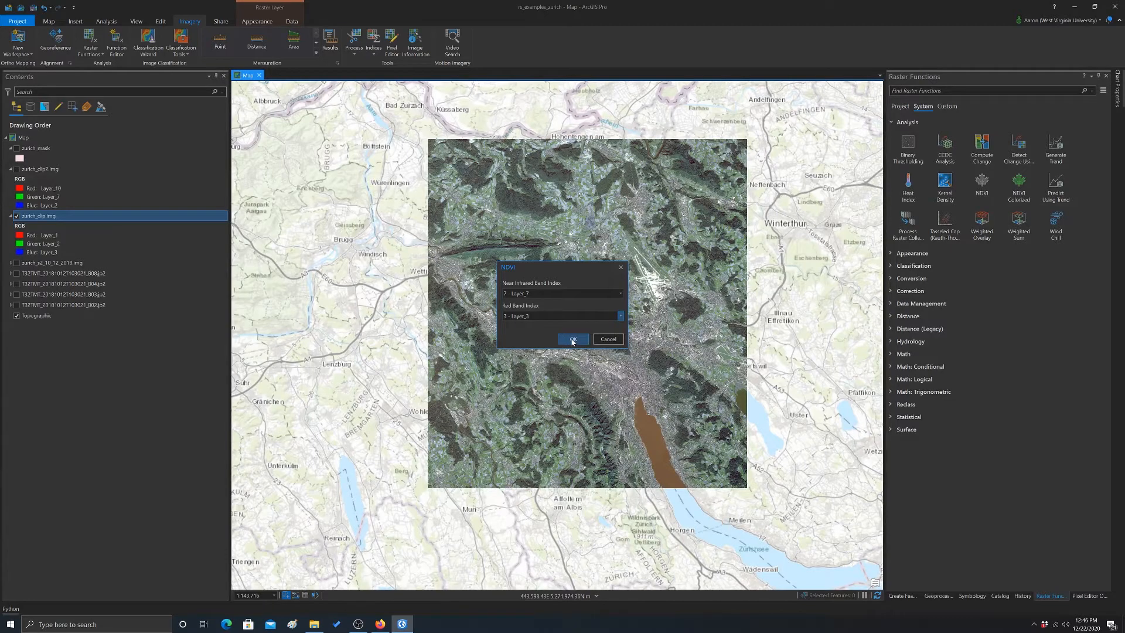
{"action": "left_click", "coordinate": [571, 338]}
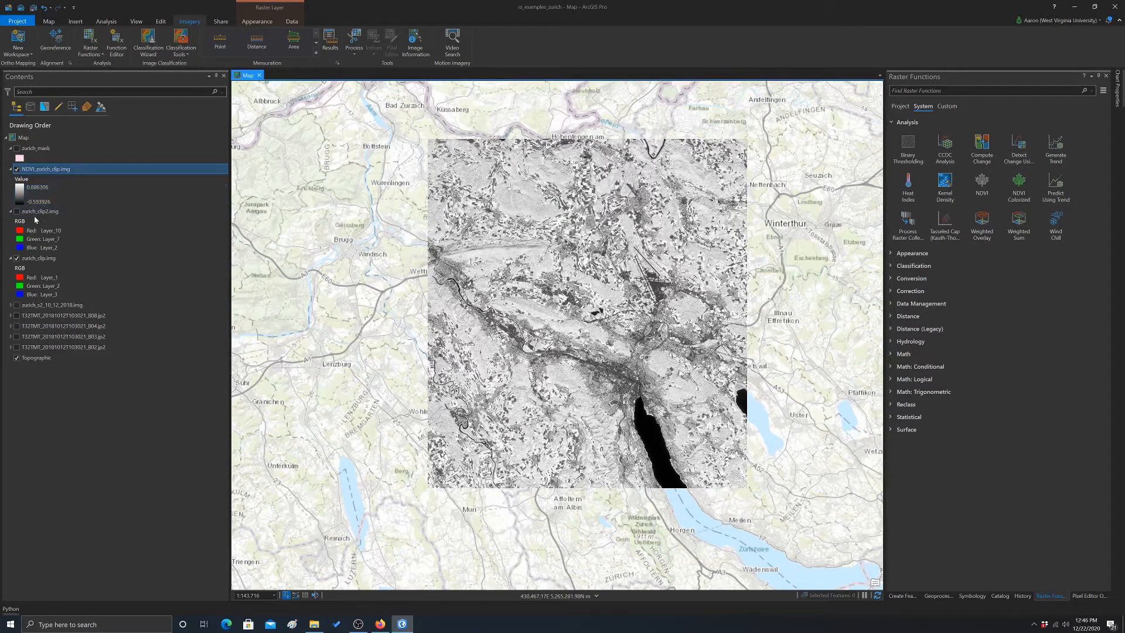
{"action": "left_click", "coordinate": [39, 211]}
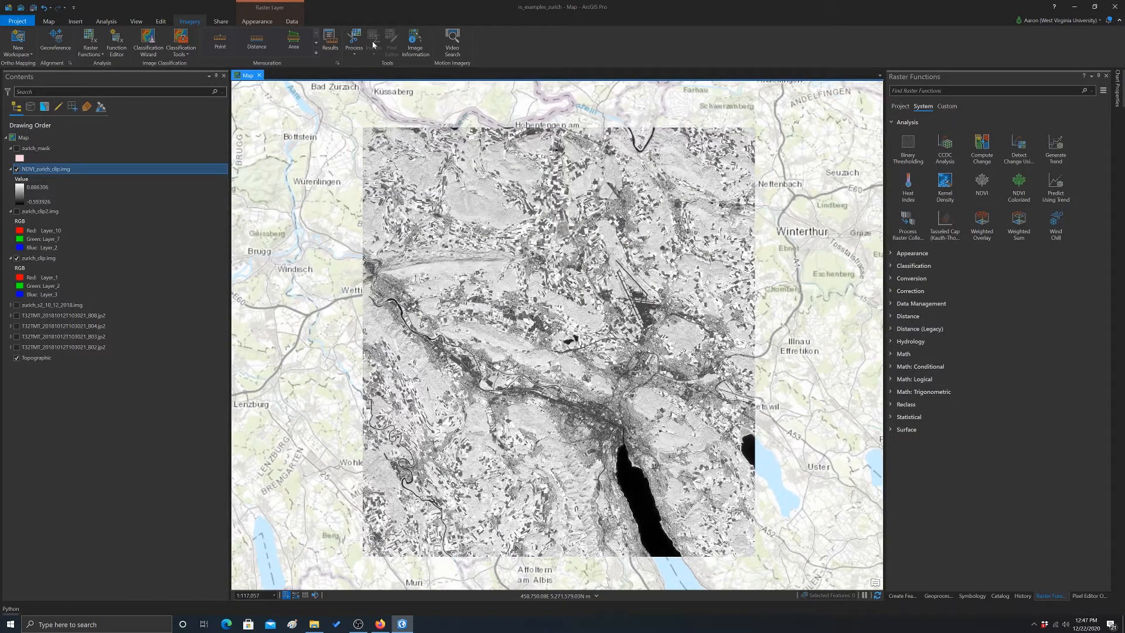
{"action": "mouse_move", "coordinate": [374, 43]}
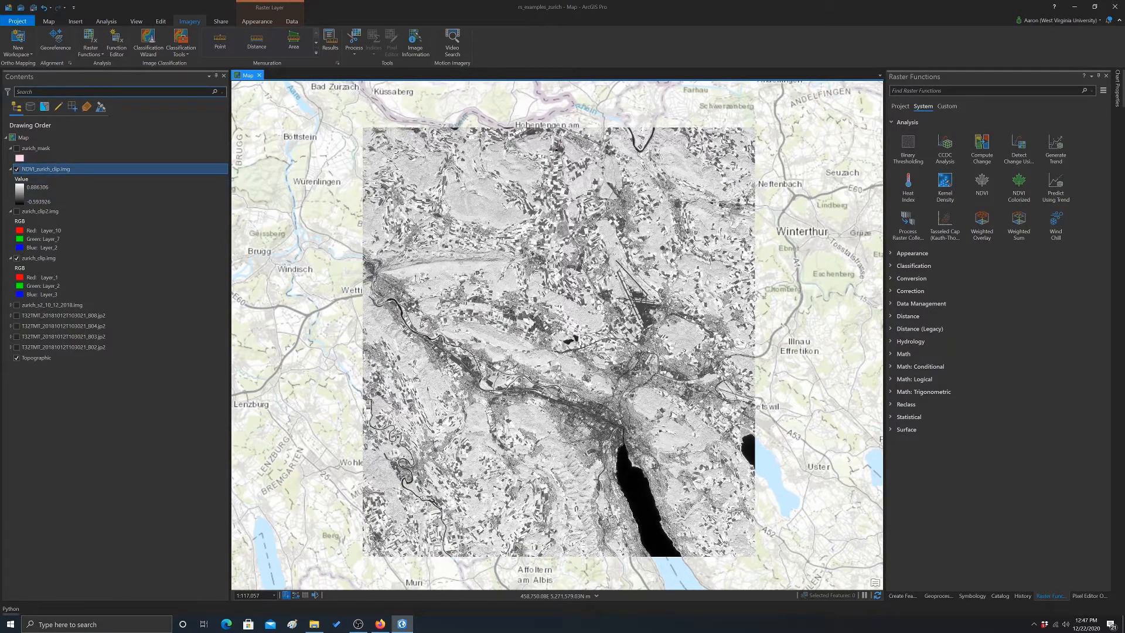
Reselect zurich_clip.img as input and reopen the Indices gallery
{"action": "left_click", "coordinate": [20, 267]}
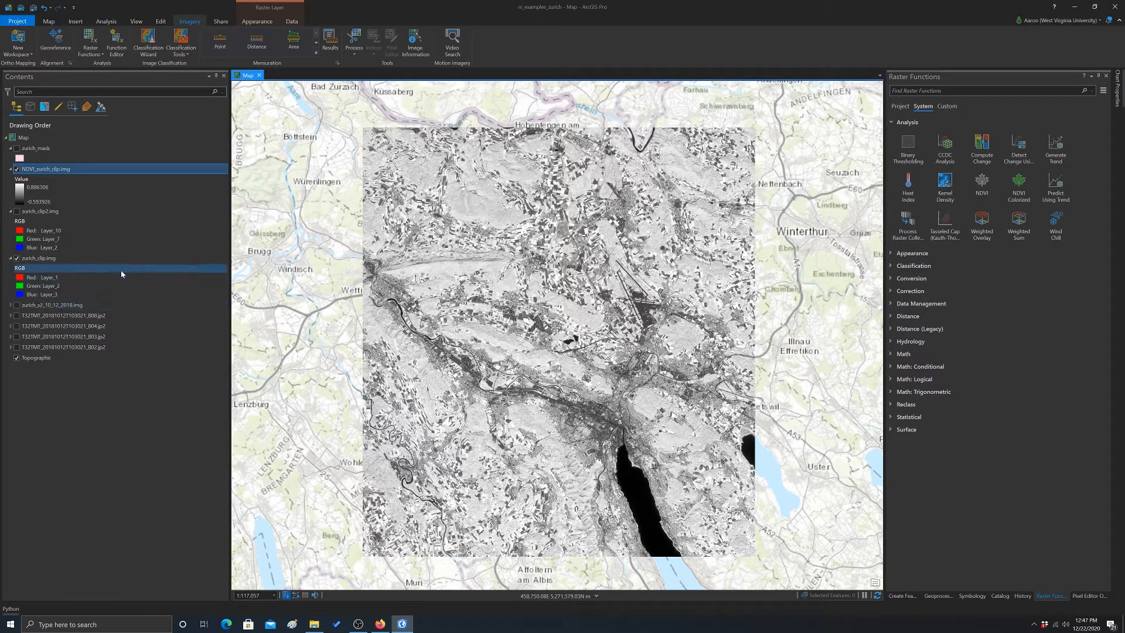
{"action": "left_click", "coordinate": [40, 258]}
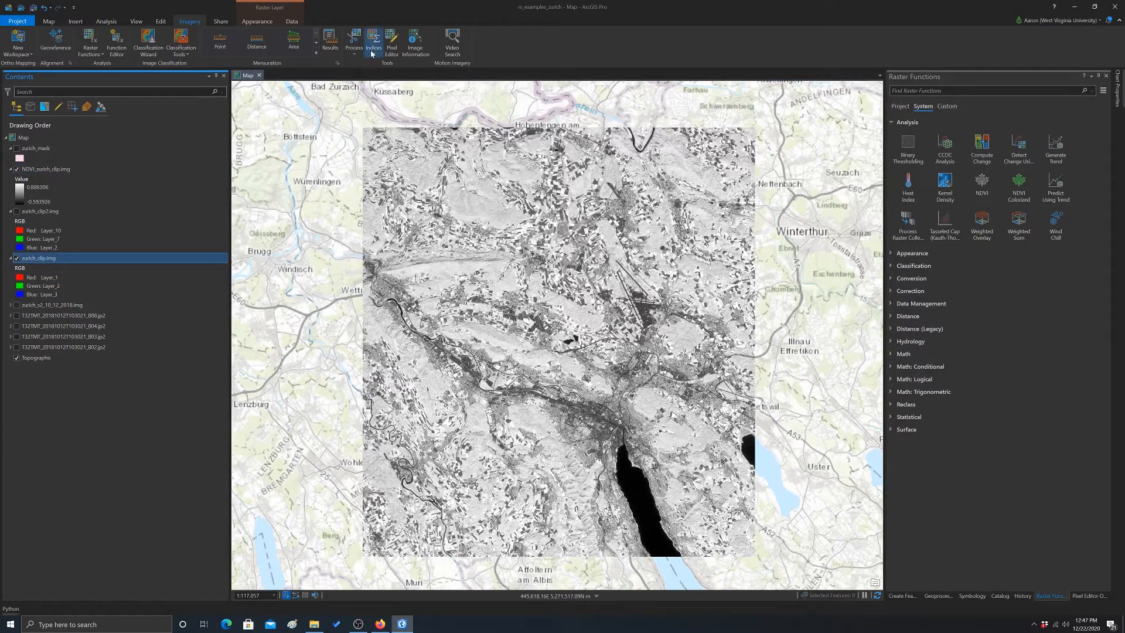
{"action": "left_click", "coordinate": [372, 42]}
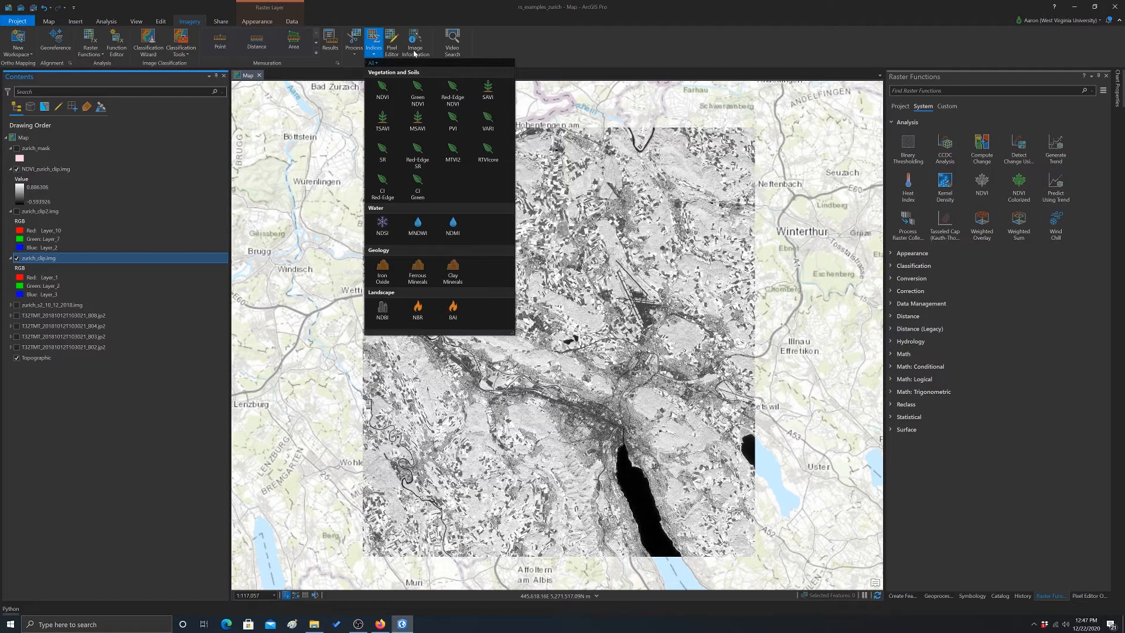
{"action": "mouse_move", "coordinate": [491, 200]}
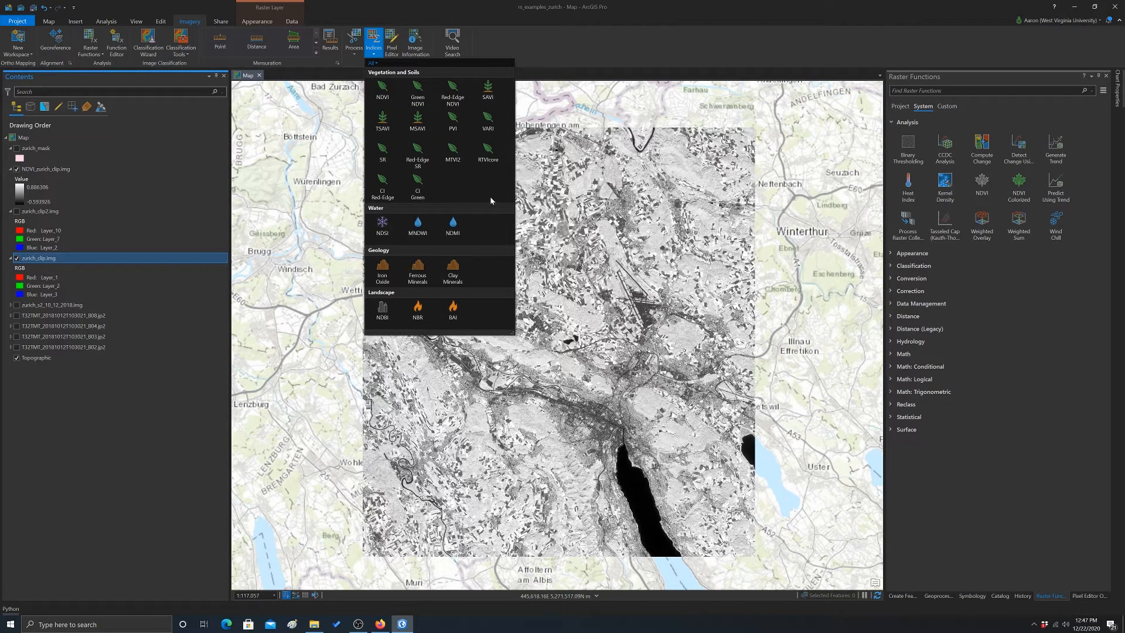
{"action": "mouse_move", "coordinate": [417, 226]}
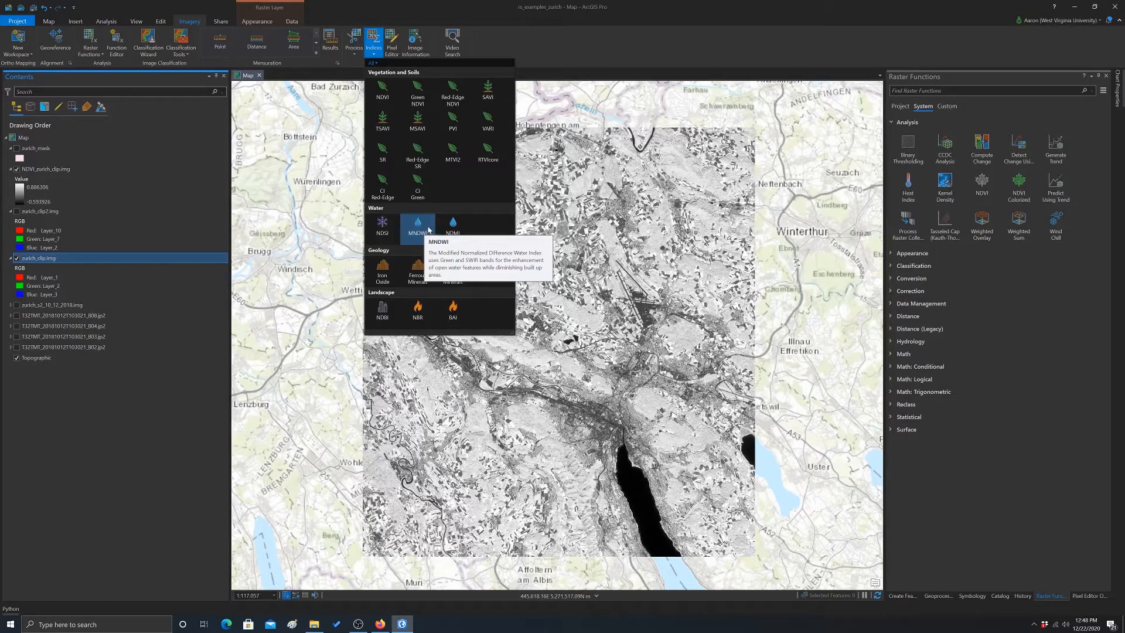
Compute MNDWI with green band 2 - Layer_2 and SWIR band 10 - Layer_10
{"action": "left_click", "coordinate": [417, 223]}
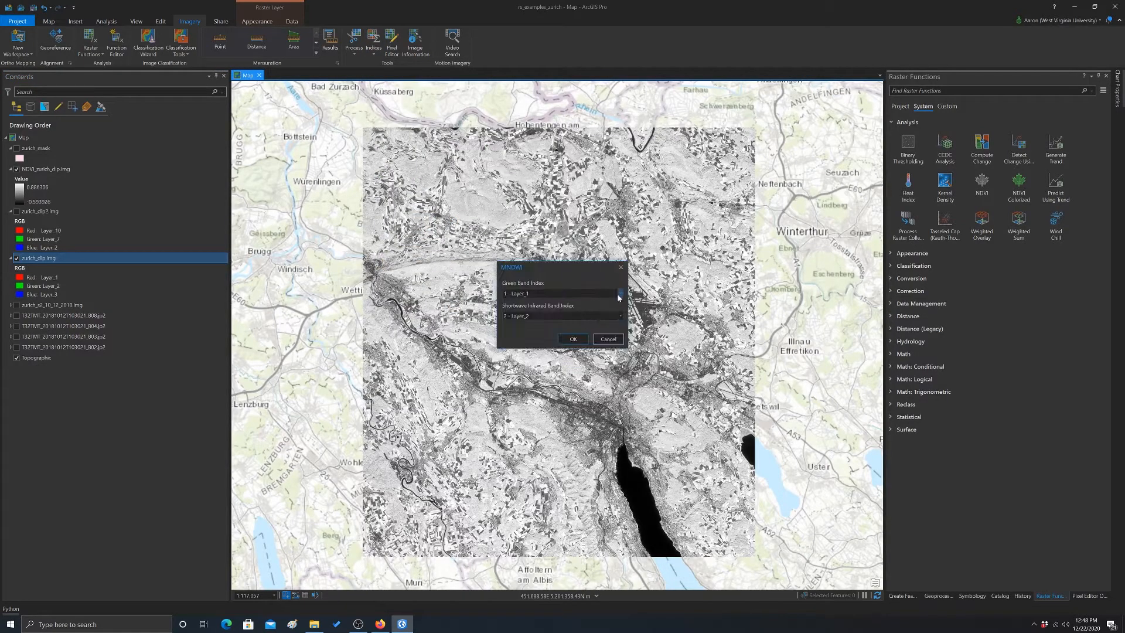
{"action": "left_click", "coordinate": [618, 293]}
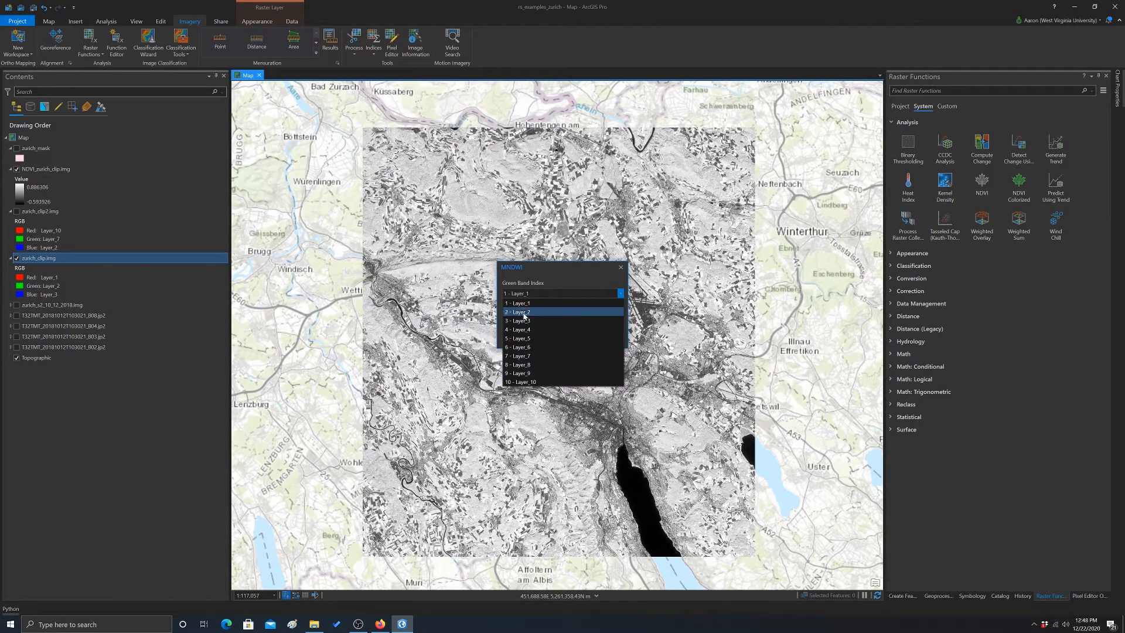
{"action": "left_click", "coordinate": [518, 312]}
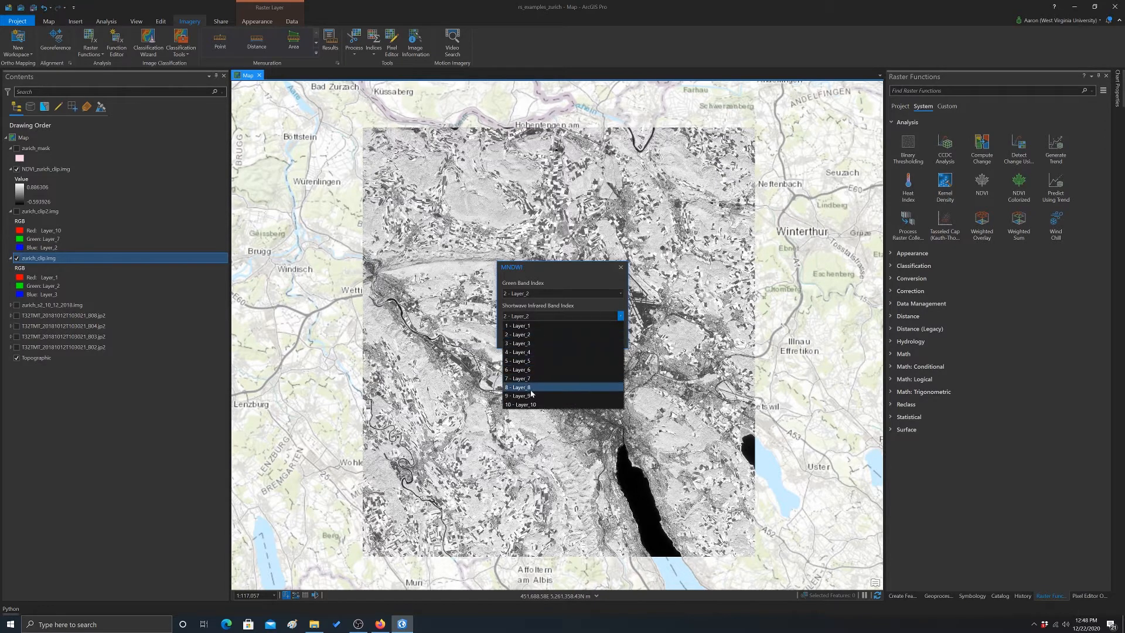
{"action": "left_click", "coordinate": [521, 404]}
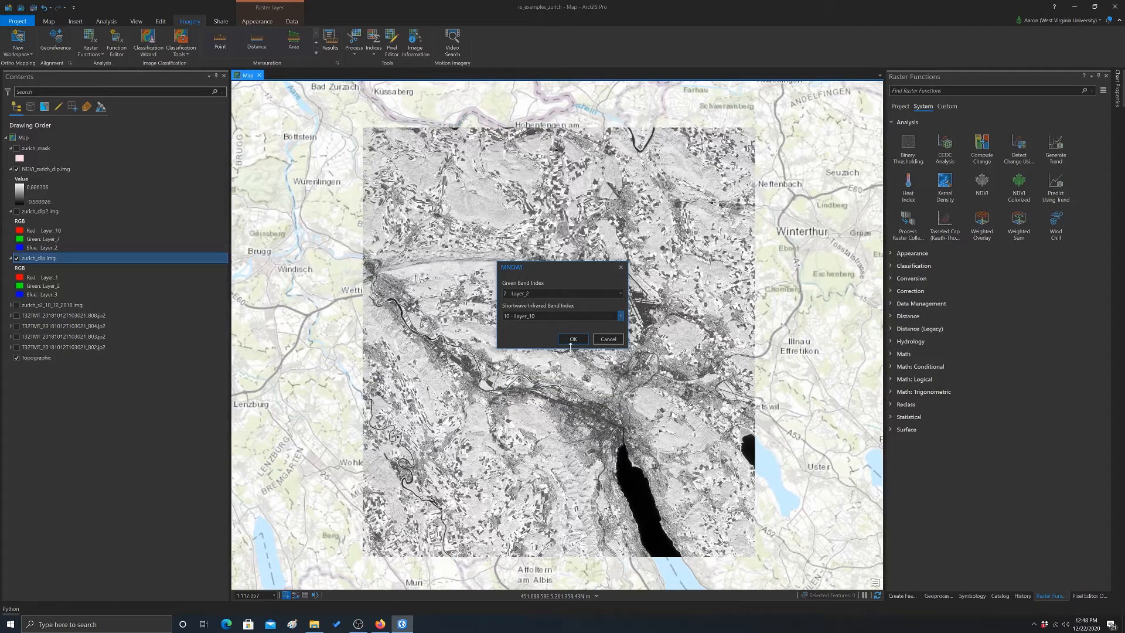
{"action": "left_click", "coordinate": [571, 339]}
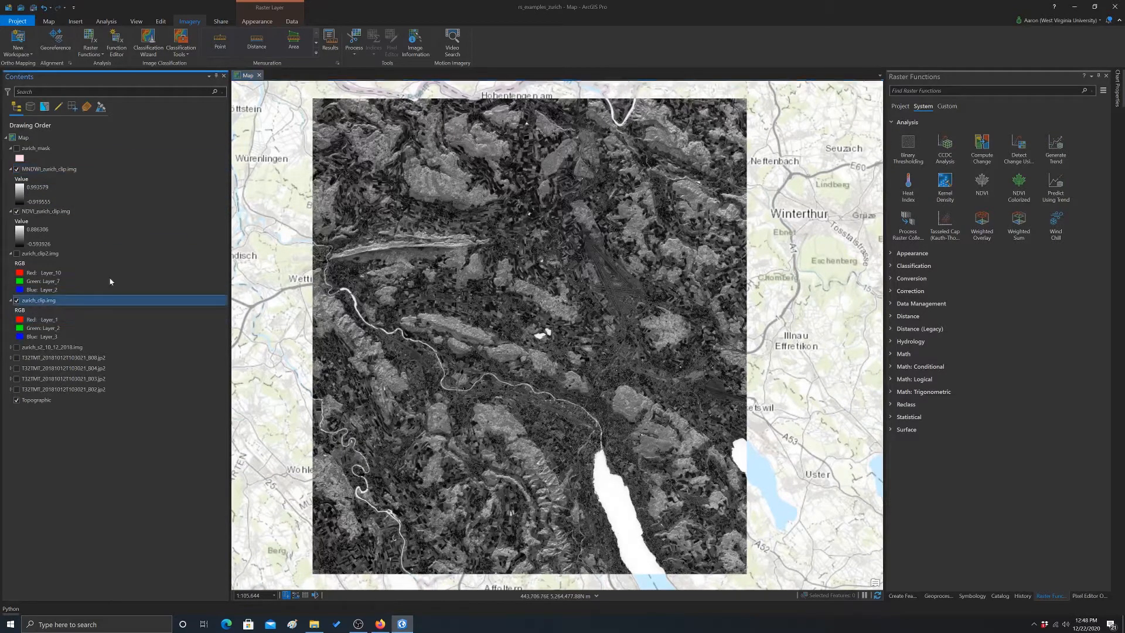
Compute NDBI with SWIR band 10 and NIR band 7, adding NDBI_zurich_clip.img
{"action": "left_click", "coordinate": [373, 41]}
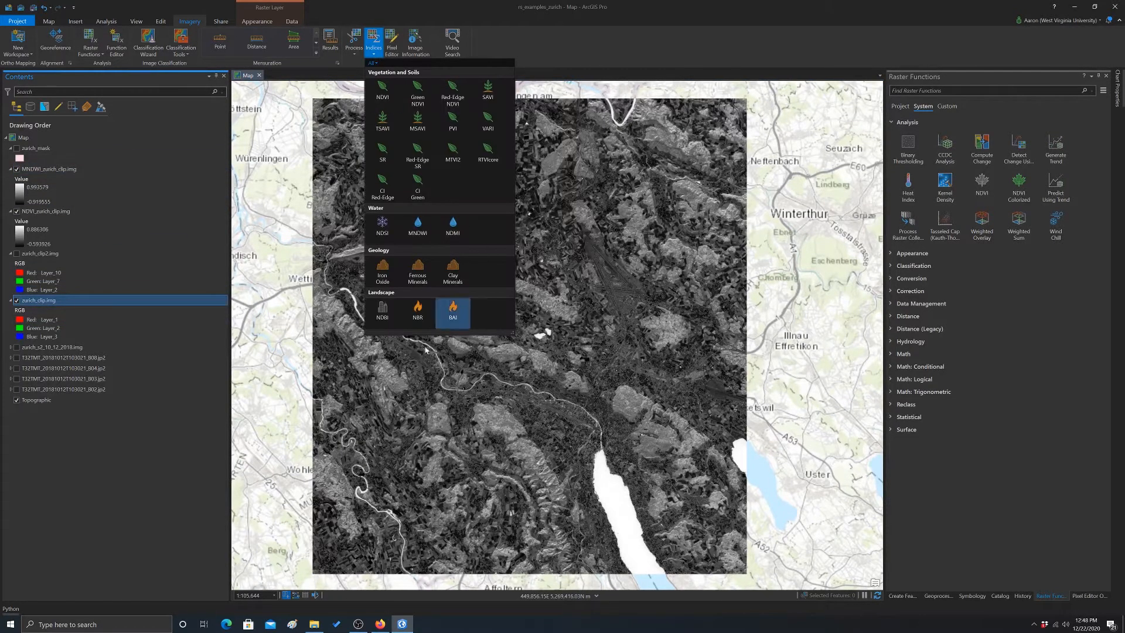
{"action": "mouse_move", "coordinate": [382, 312]}
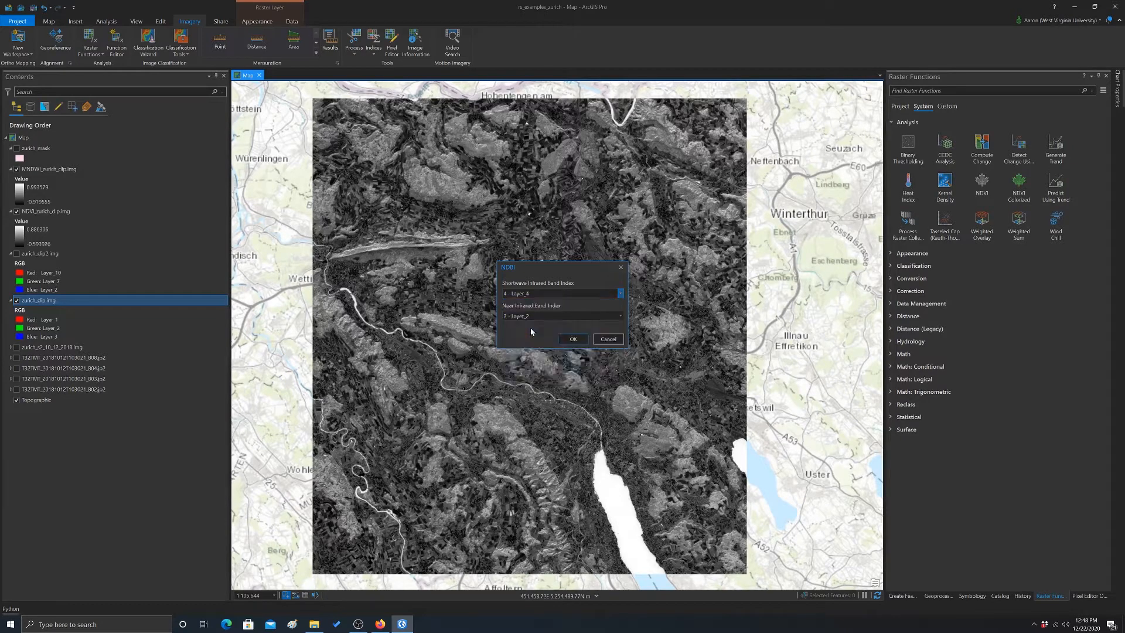
{"action": "left_click", "coordinate": [560, 293]}
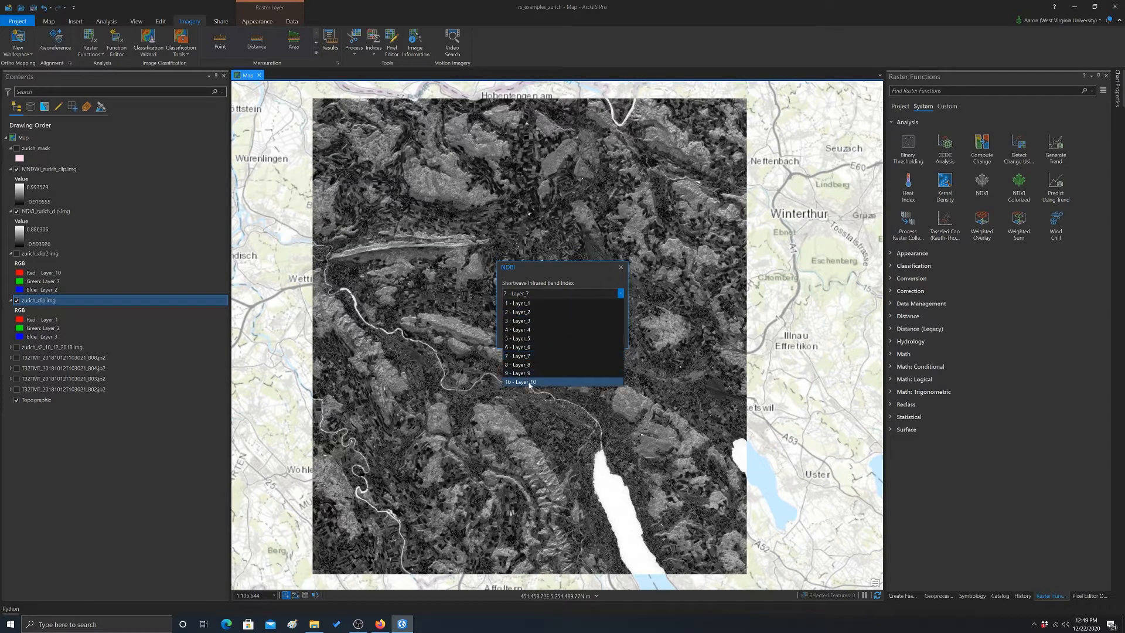
{"action": "left_click", "coordinate": [521, 382]}
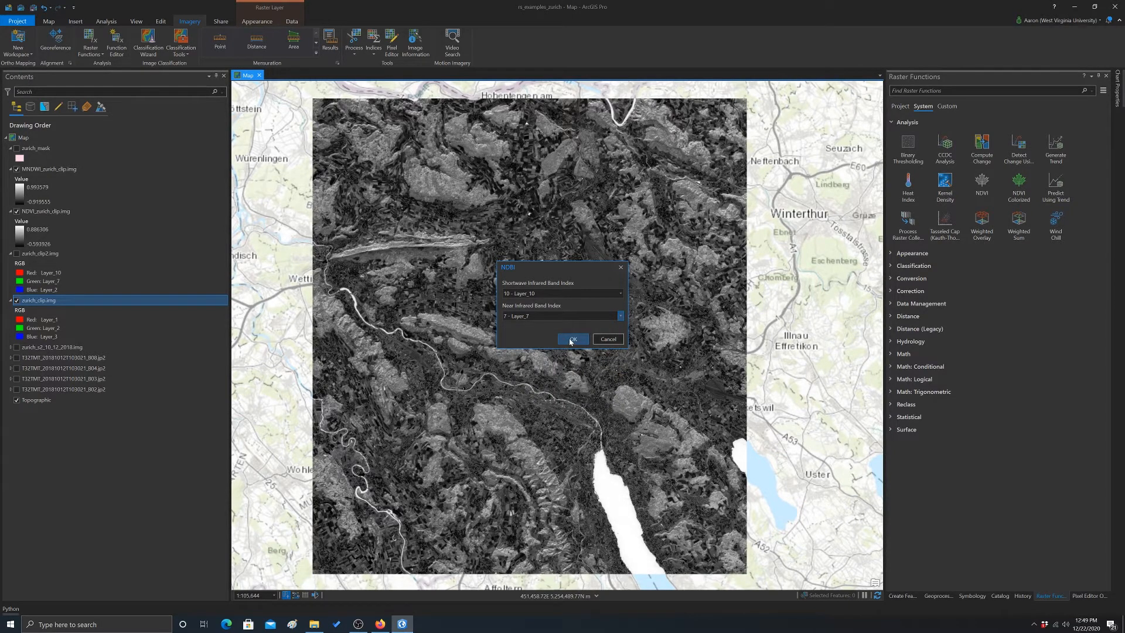
{"action": "left_click", "coordinate": [571, 339]}
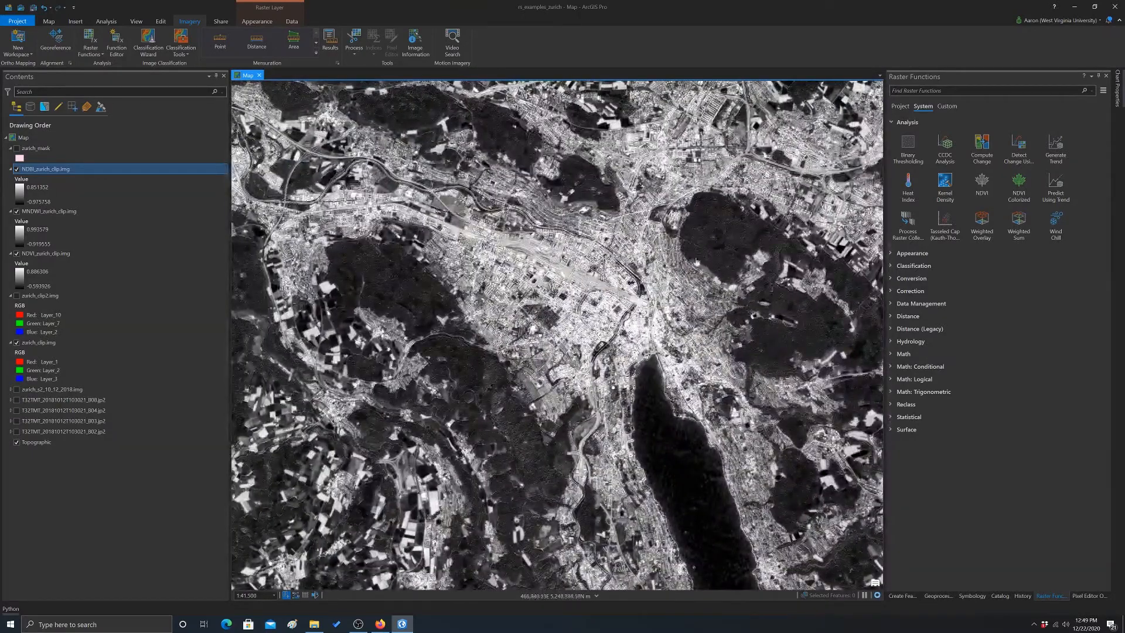
{"action": "scroll", "scroll_direction": "down", "scroll_amount": 3}
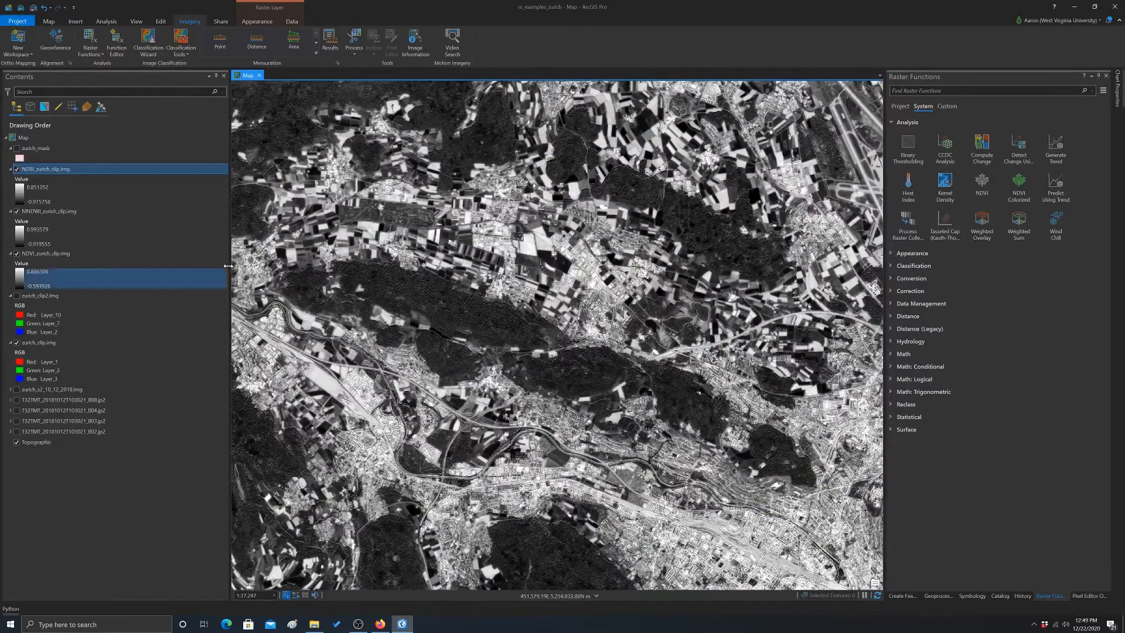
{"action": "scroll", "scroll_direction": "down", "scroll_amount": 3}
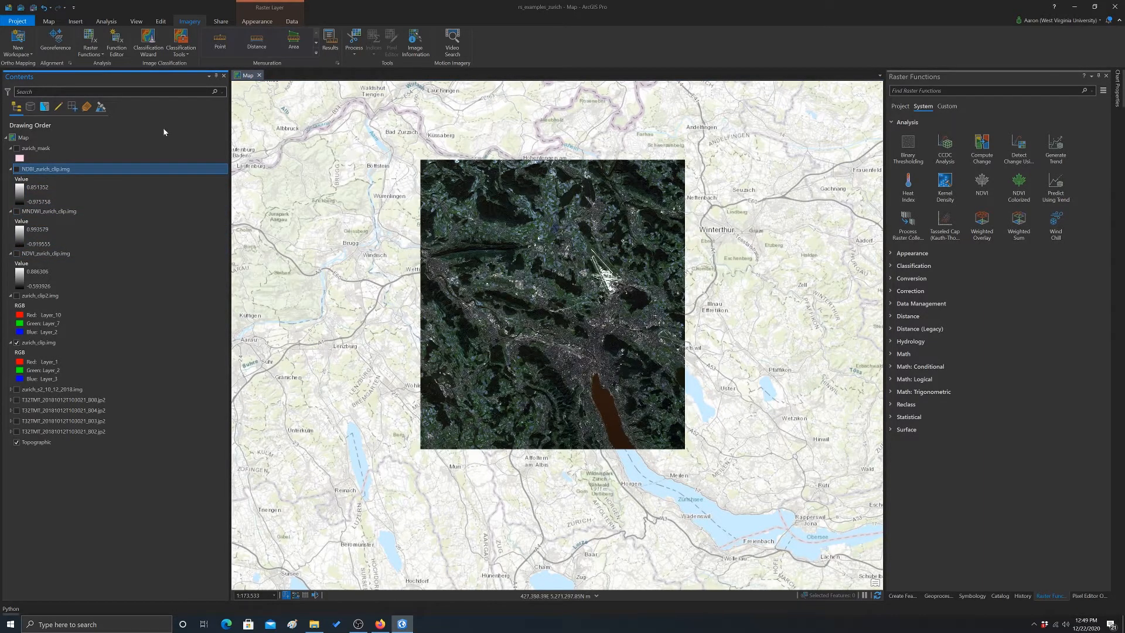
Select zurich_clip.img and start the NDVI Colorized raster function
{"action": "left_click", "coordinate": [21, 353]}
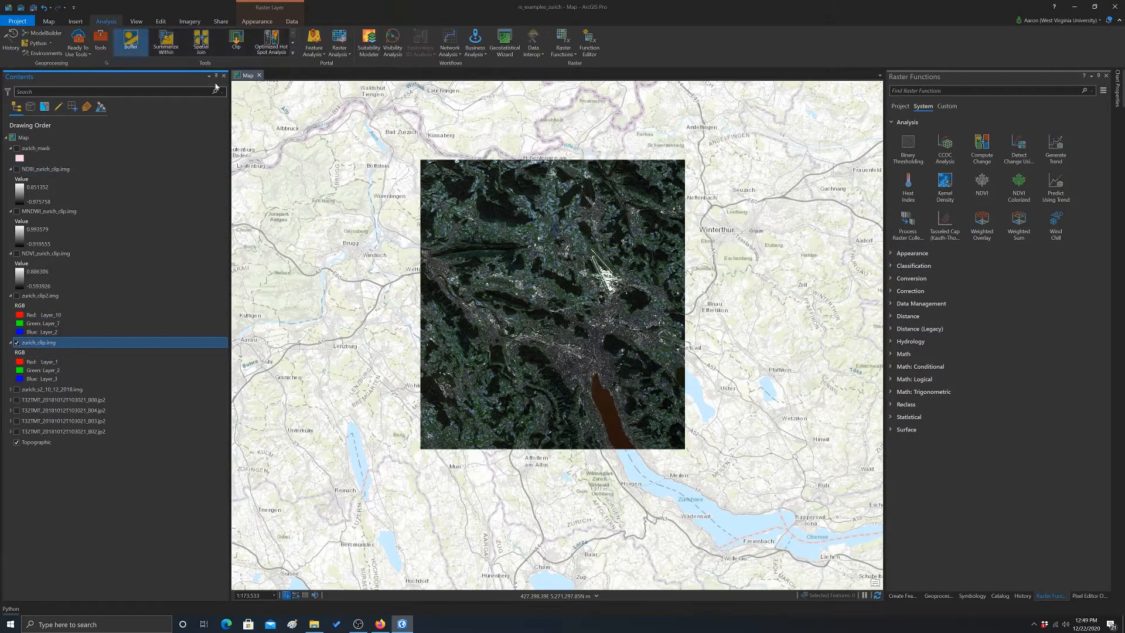
{"action": "left_click", "coordinate": [563, 42]}
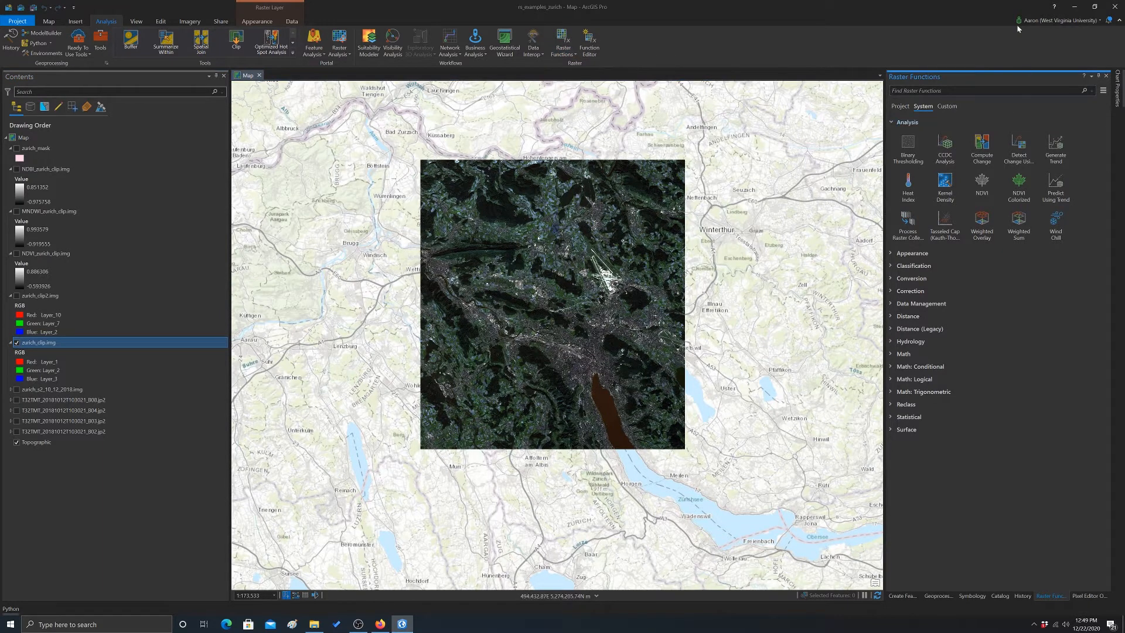
{"action": "mouse_move", "coordinate": [920, 302]}
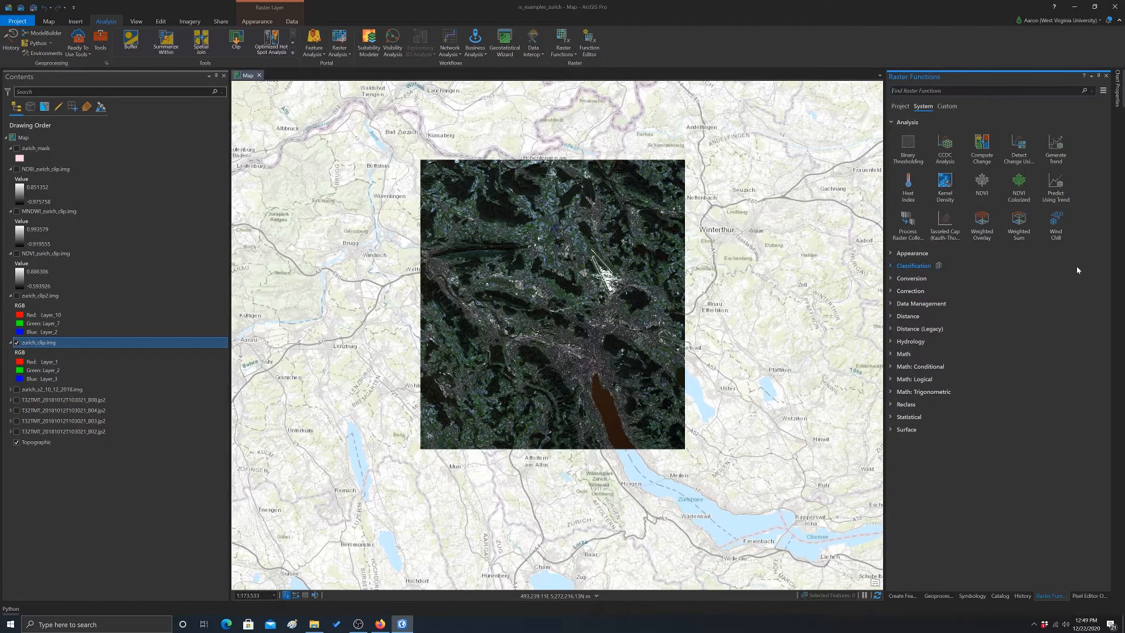
{"action": "mouse_move", "coordinate": [1063, 245]}
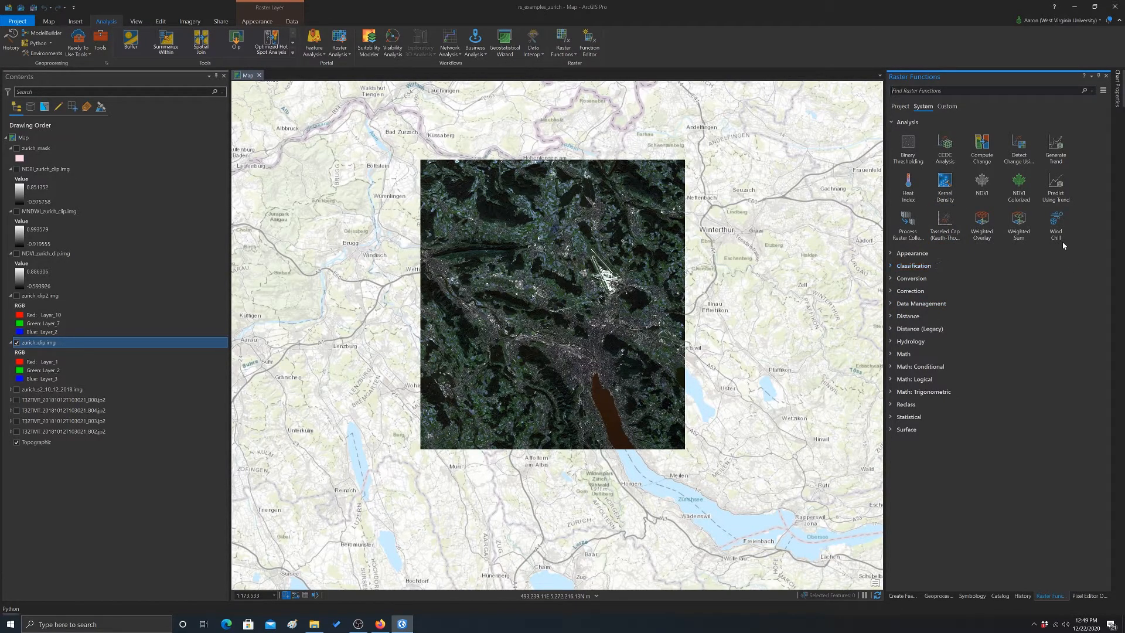
{"action": "mouse_move", "coordinate": [1053, 224]}
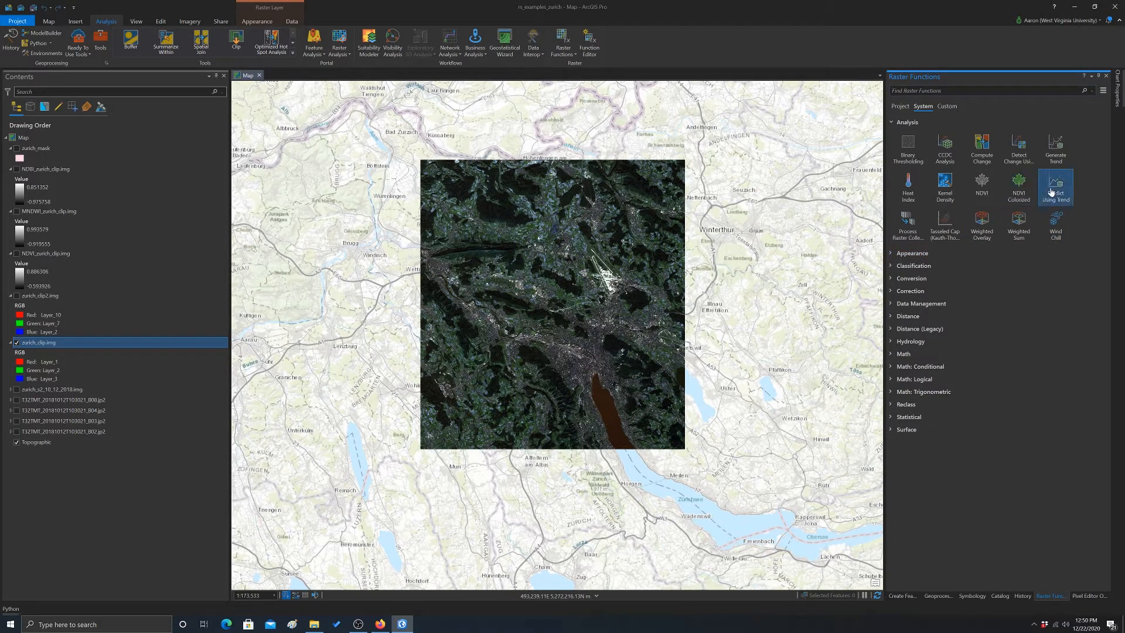
{"action": "mouse_move", "coordinate": [965, 187]}
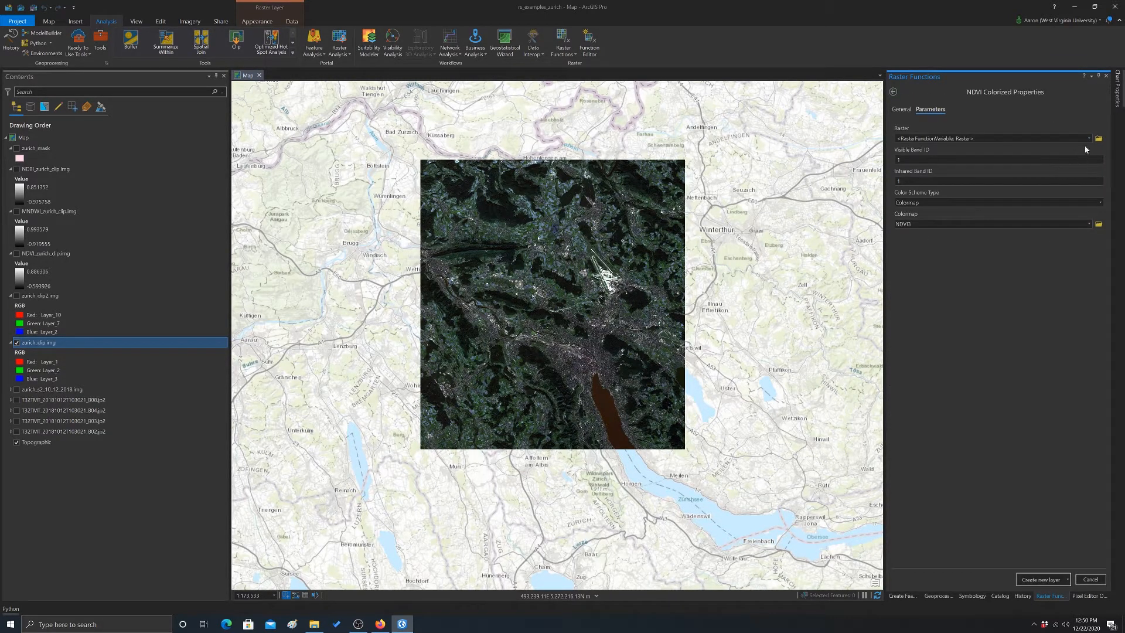
Create a colorized NDVI layer from zurich_s2_10_12_2018.img using bands 3 and 7
{"action": "left_click", "coordinate": [1088, 138]}
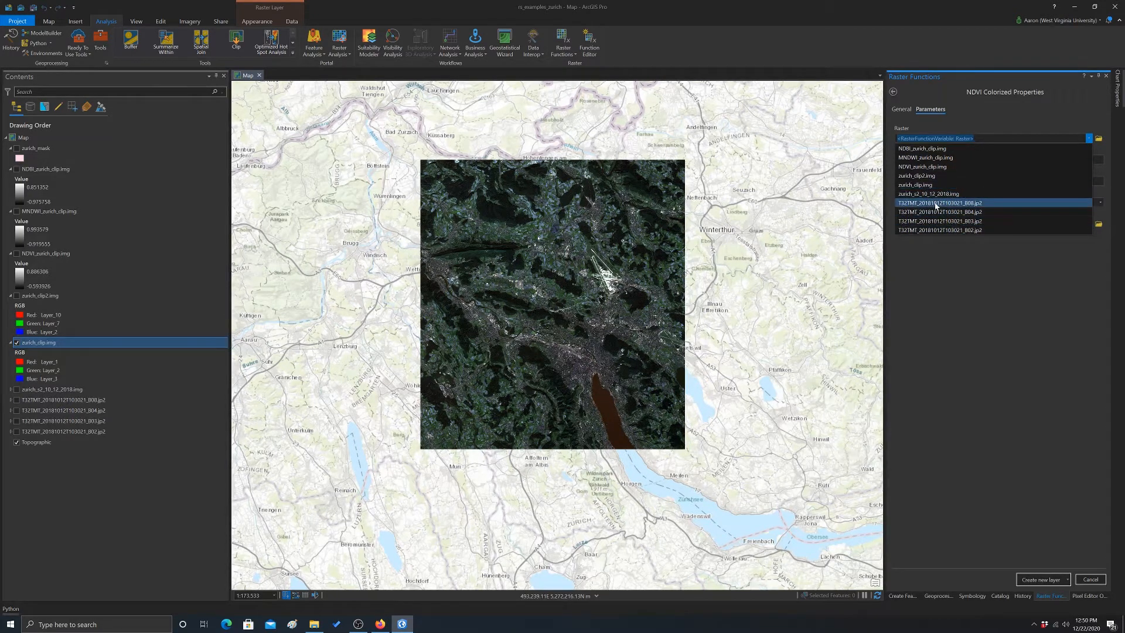
{"action": "left_click", "coordinate": [928, 193]}
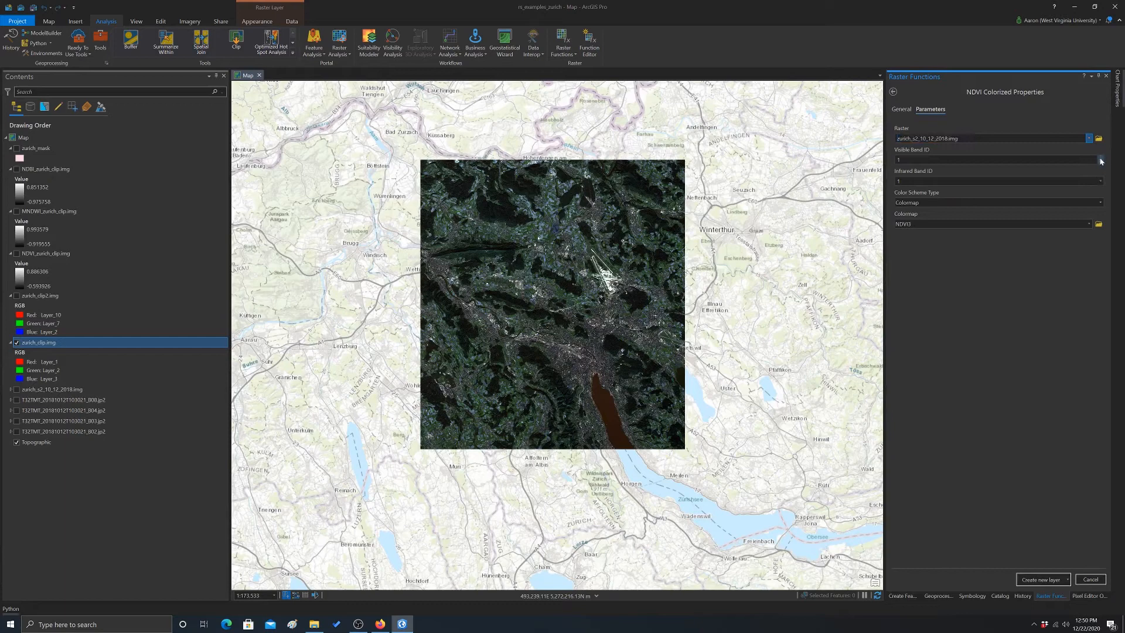
{"action": "left_click", "coordinate": [1099, 160]}
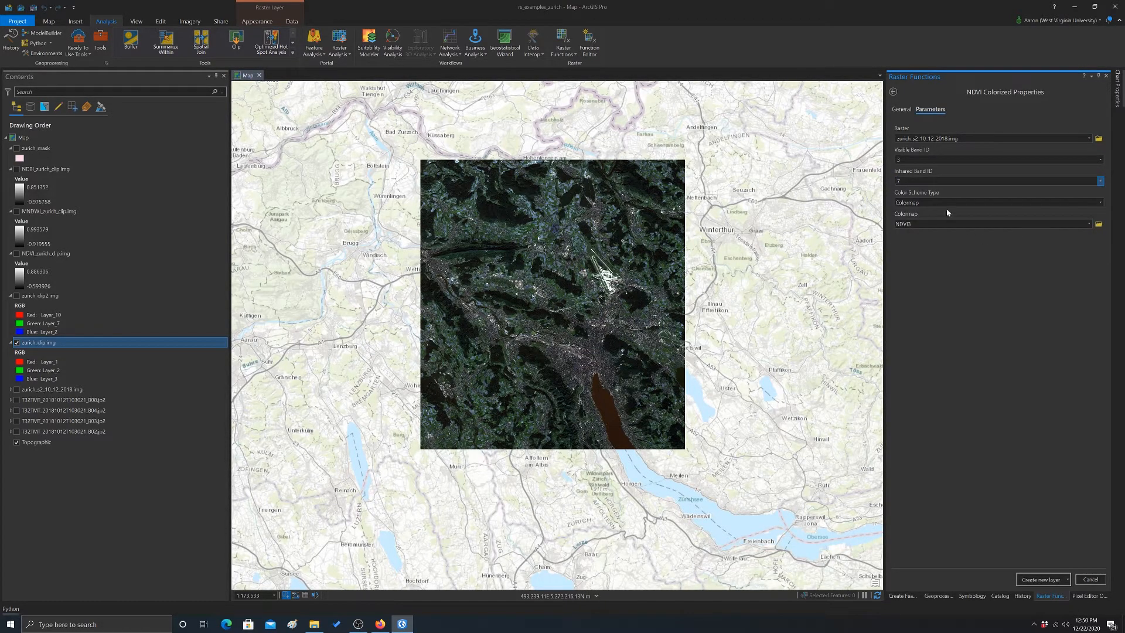
{"action": "mouse_move", "coordinate": [956, 269]}
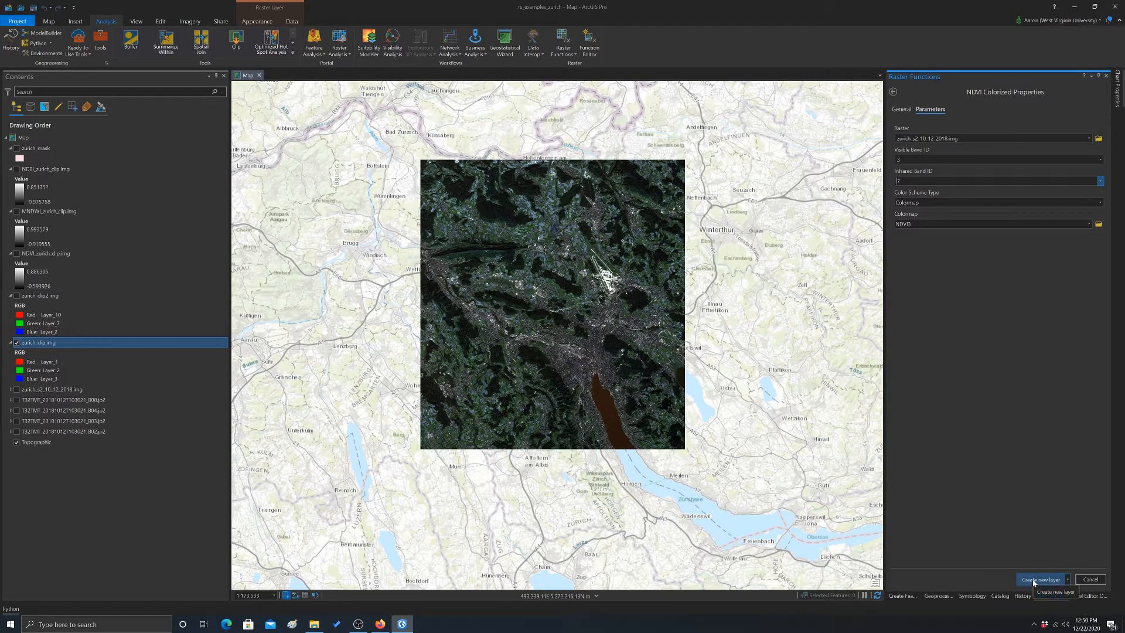
{"action": "left_click", "coordinate": [1040, 579]}
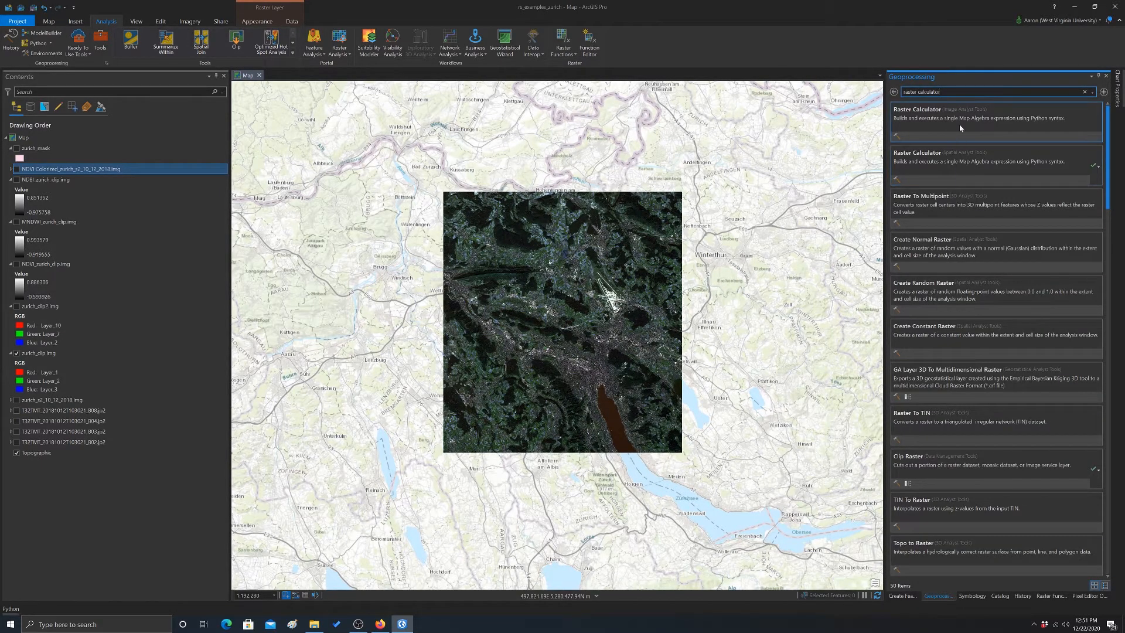
Start the Raster Calculator expression with the first band raster and an operator
{"action": "left_click", "coordinate": [931, 108]}
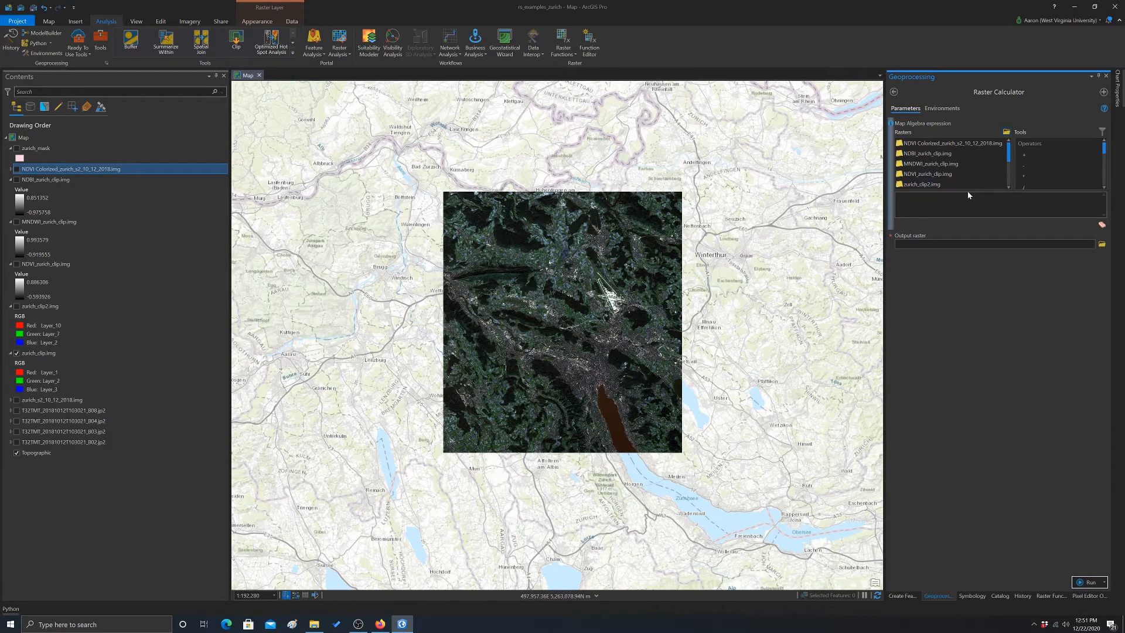
{"action": "left_click", "coordinate": [929, 164]}
{"action": "type", "text": "Con("}
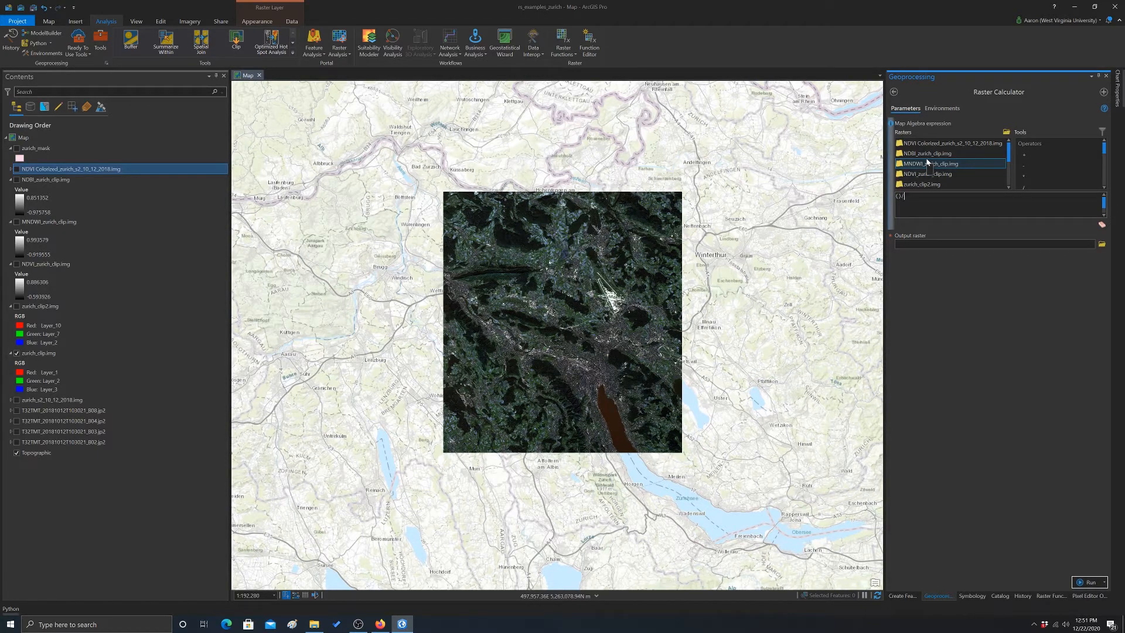
{"action": "double_click", "coordinate": [928, 163]}
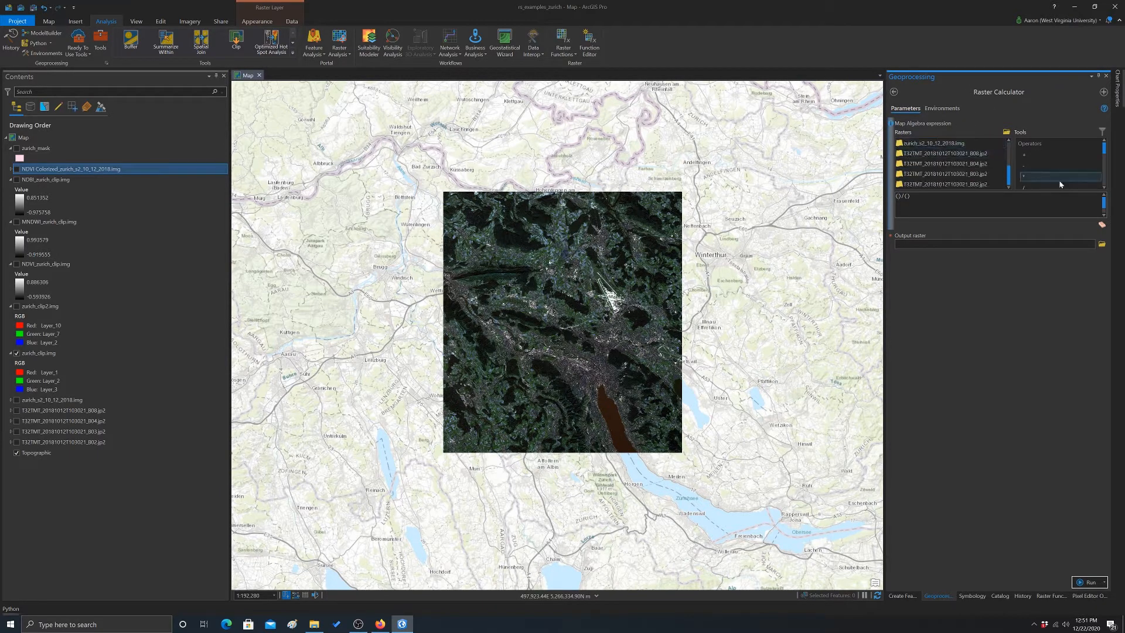
{"action": "left_click", "coordinate": [945, 174]}
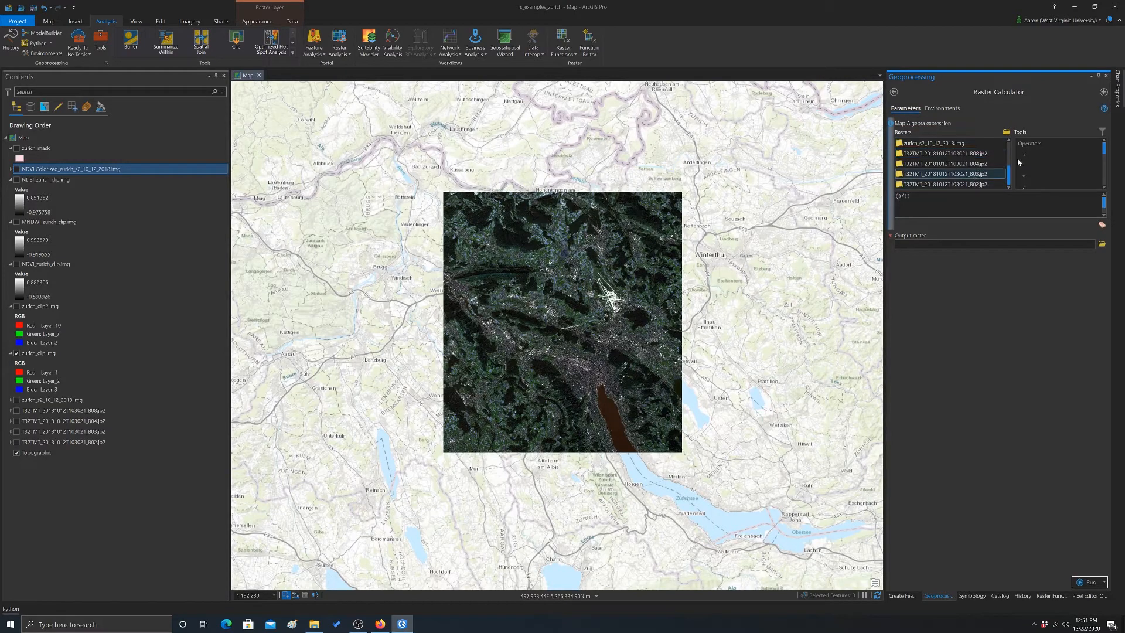
{"action": "left_click", "coordinate": [960, 184]}
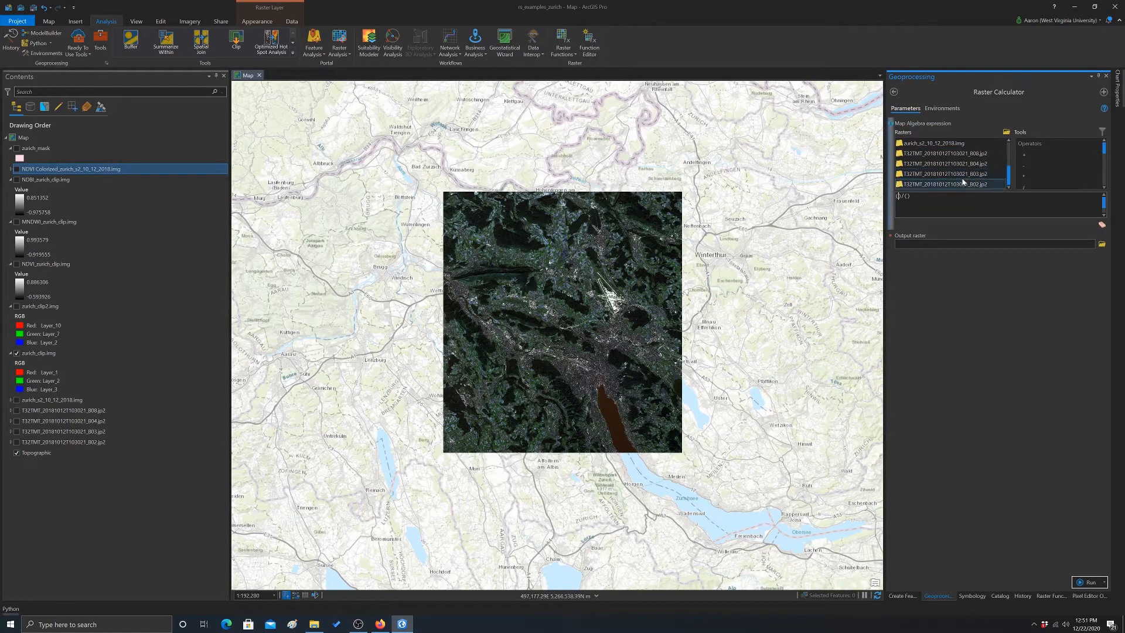
Complete the NDVI map algebra using the B08 and B04 jp2 band rasters
{"action": "double_click", "coordinate": [947, 184]}
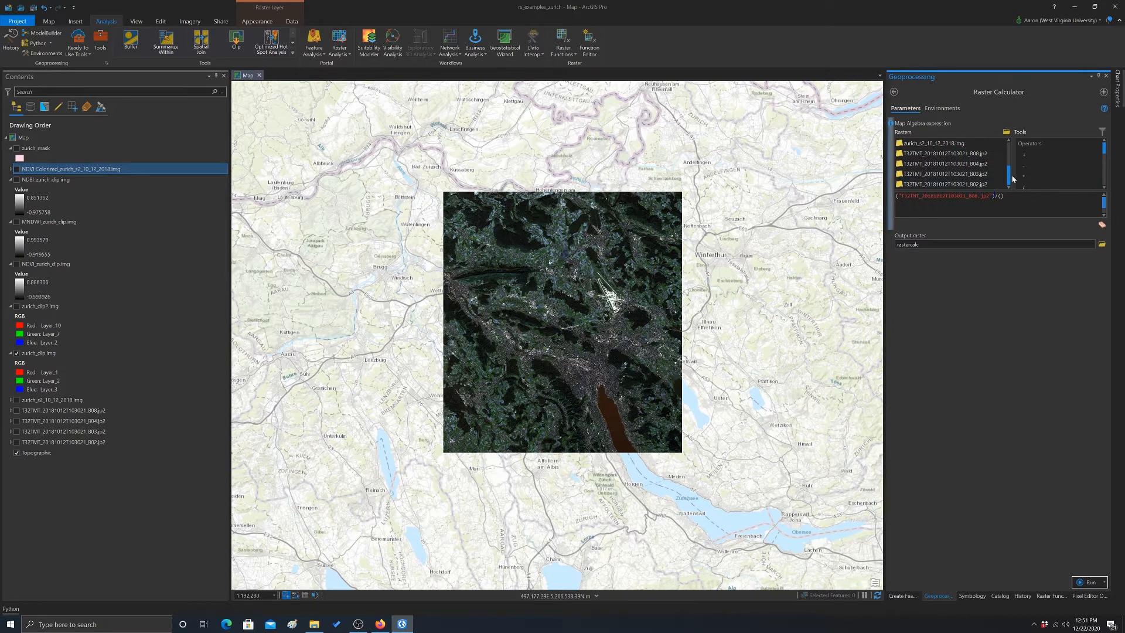
{"action": "left_click", "coordinate": [947, 173]}
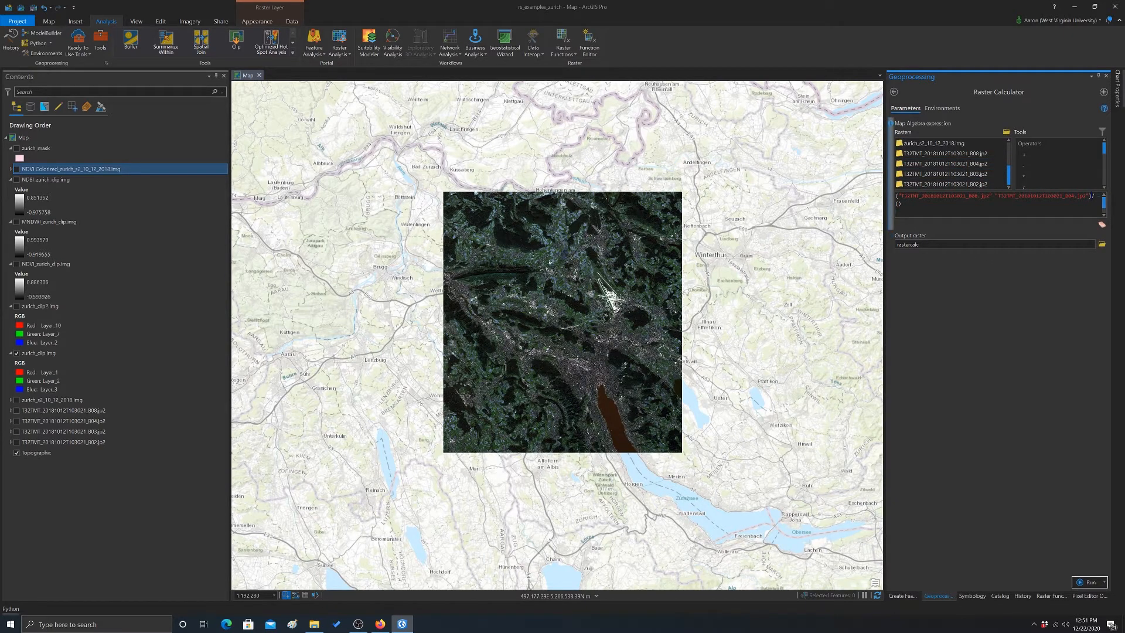
{"action": "double_click", "coordinate": [947, 153]}
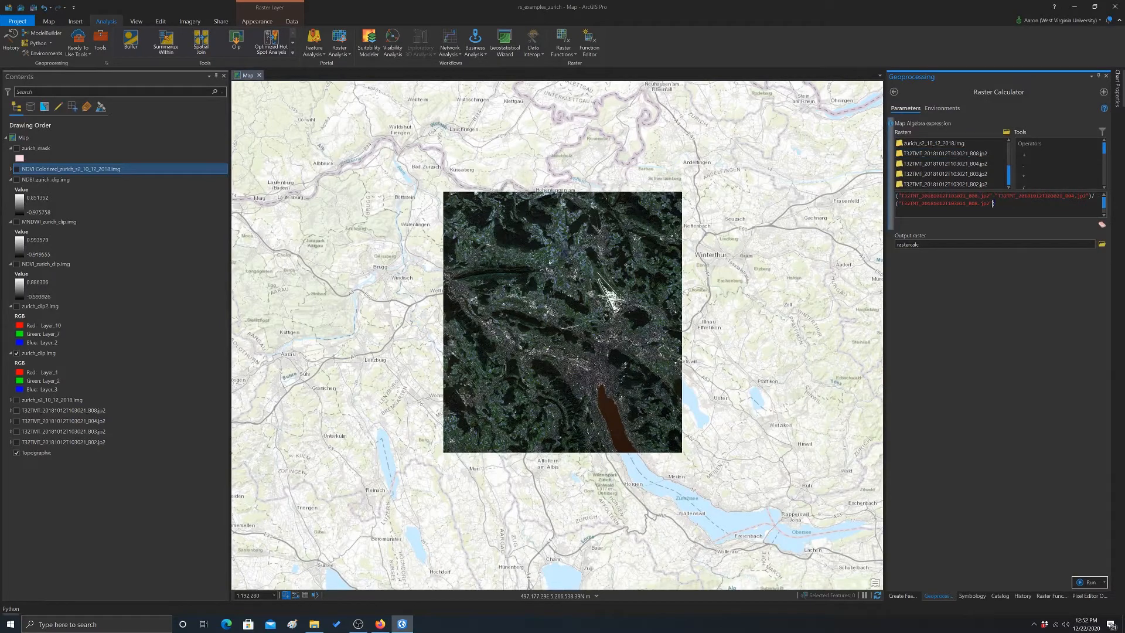
{"action": "left_click", "coordinate": [933, 143]}
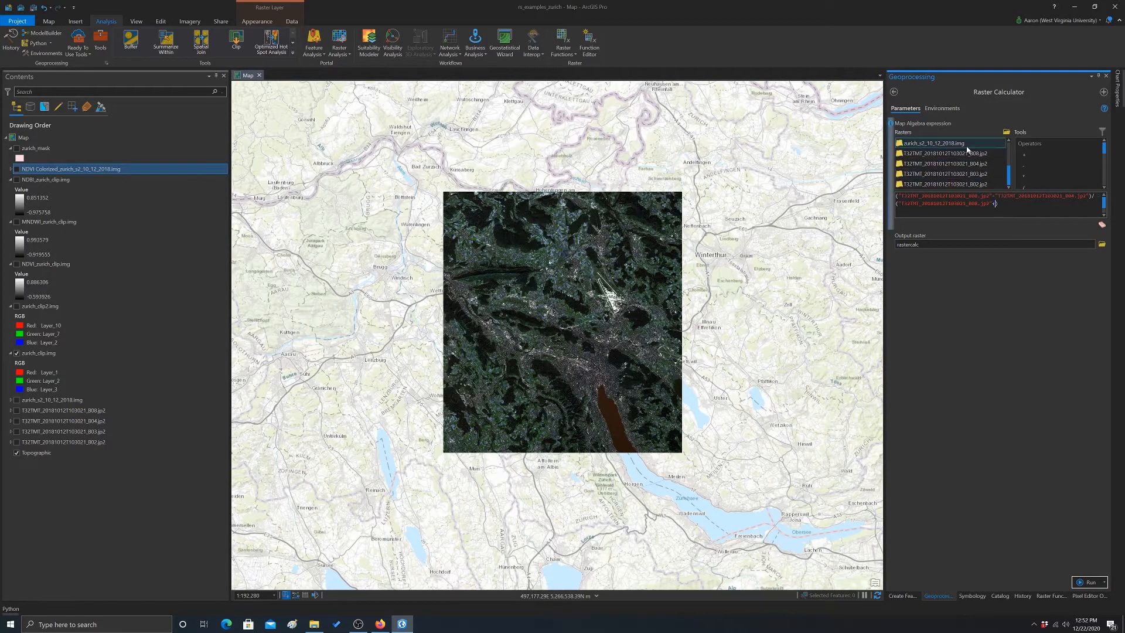
{"action": "left_click", "coordinate": [947, 164]}
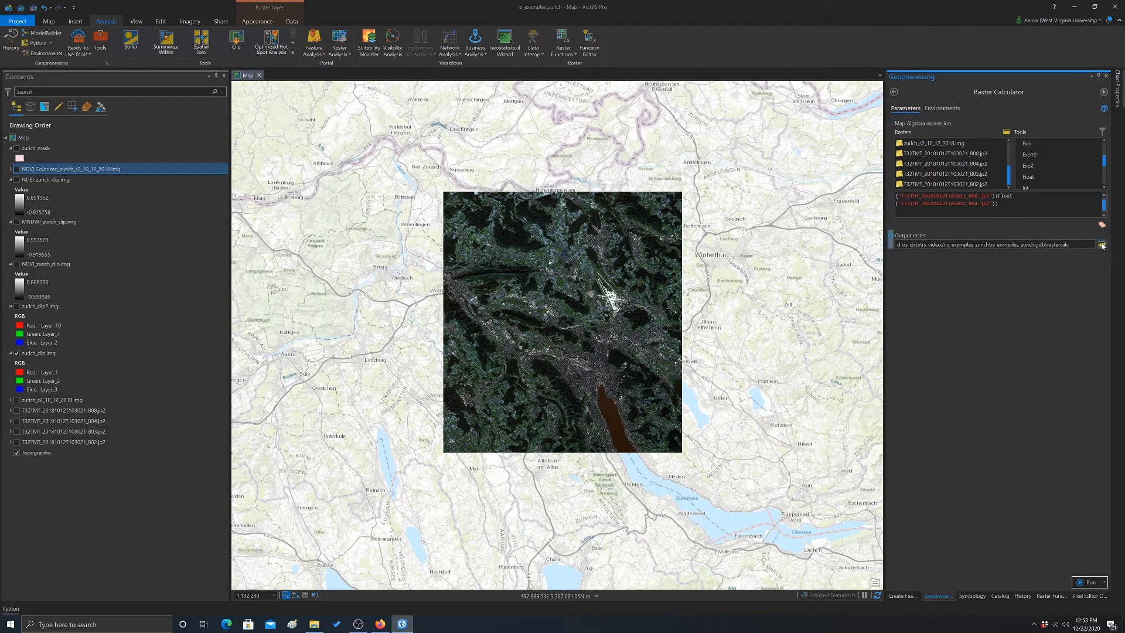
Save the output raster as rc_ndvi3.img in D:\RS_Data\rs_videos
{"action": "left_click", "coordinate": [1101, 245]}
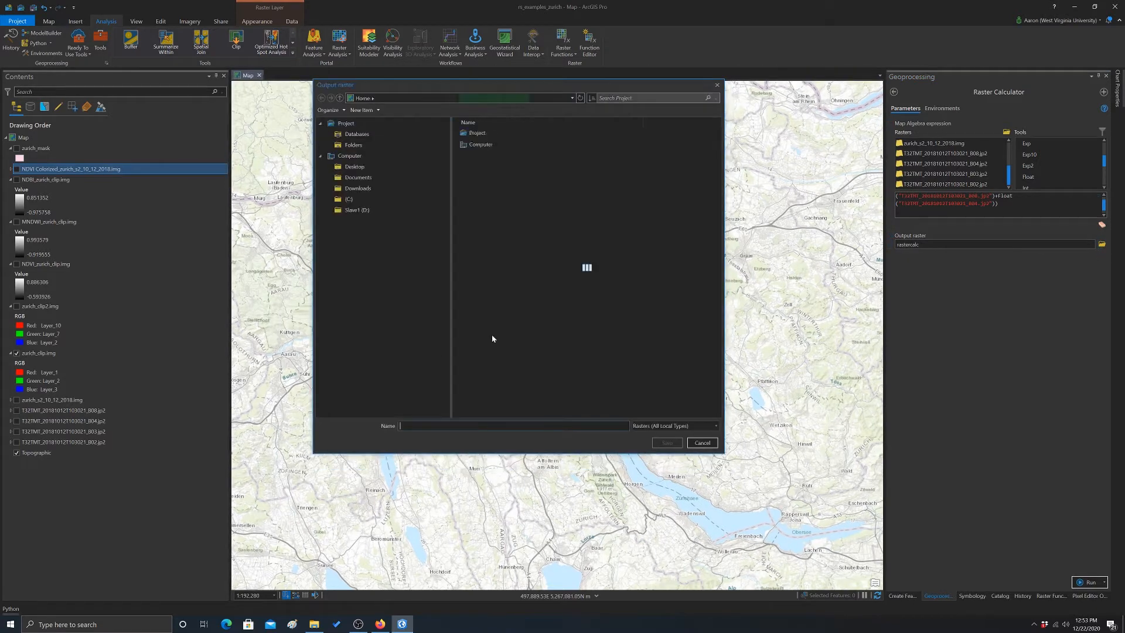
{"action": "left_click", "coordinate": [485, 178]}
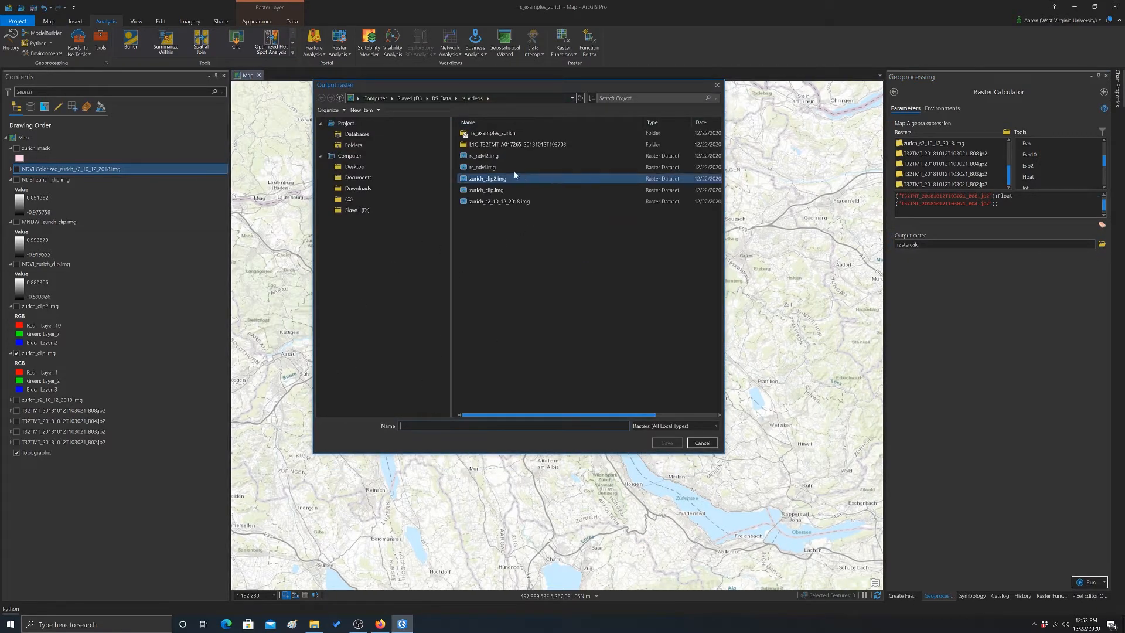
{"action": "left_click", "coordinate": [483, 156]}
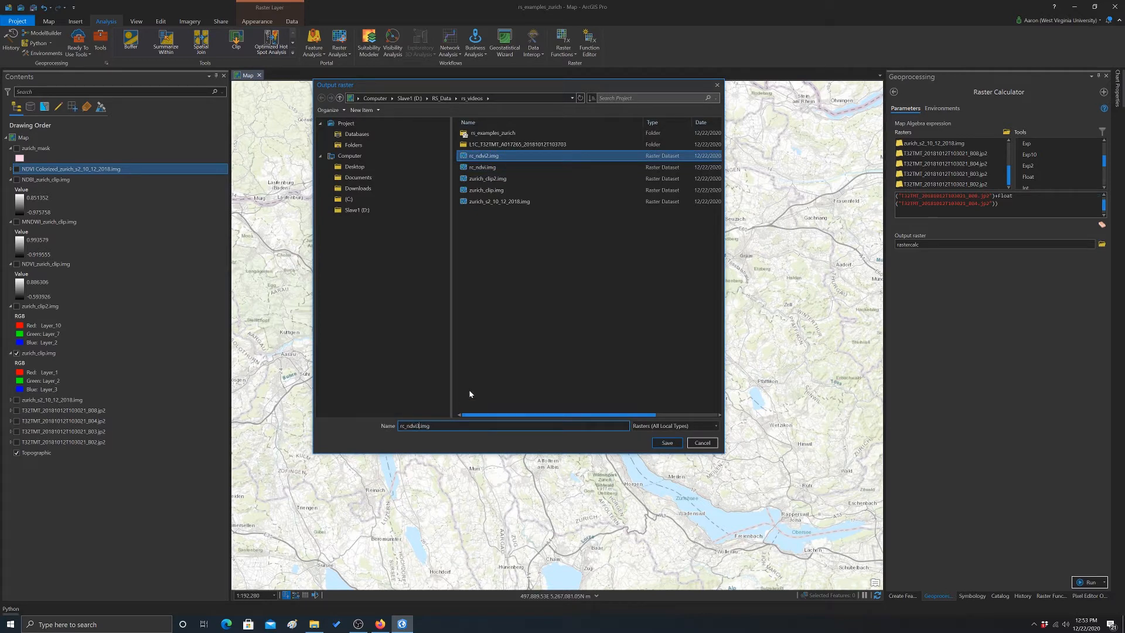
{"action": "left_click", "coordinate": [665, 442]}
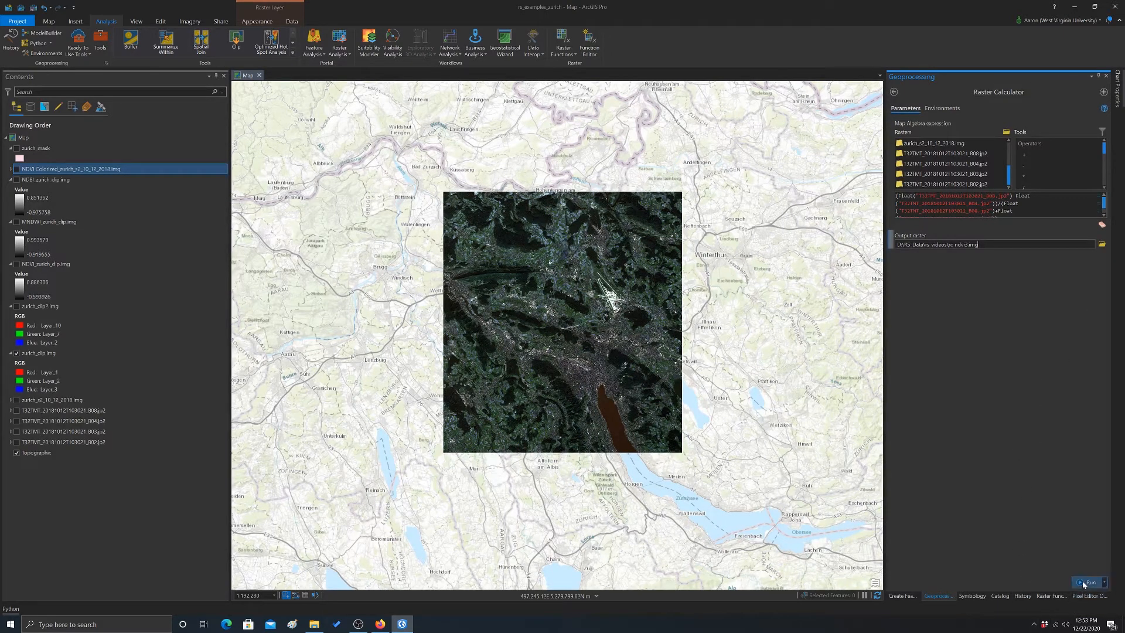
Run the Raster Calculator to produce the rc_ndvi3.img NDVI raster and view it on the map
{"action": "left_click", "coordinate": [1088, 582]}
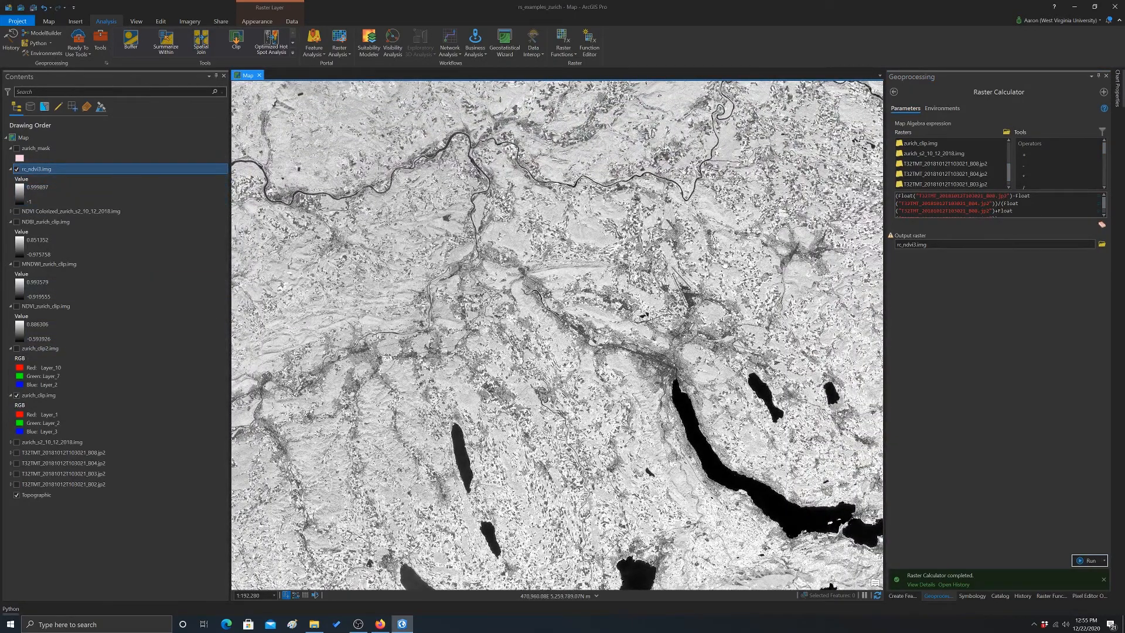
{"action": "scroll", "scroll_direction": "down", "scroll_amount": 3}
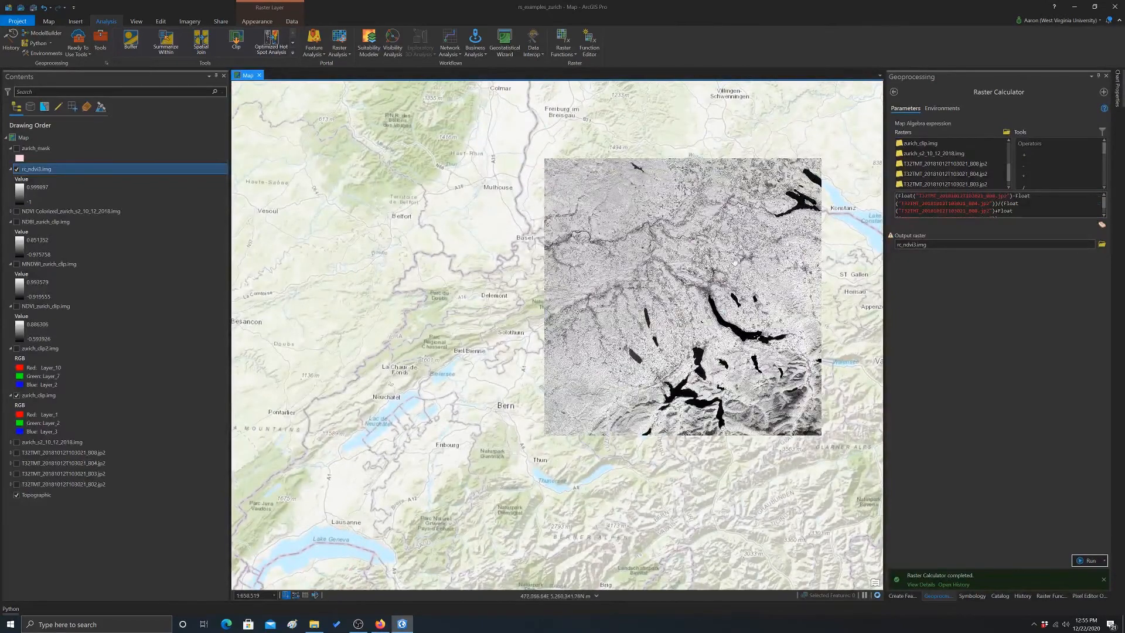